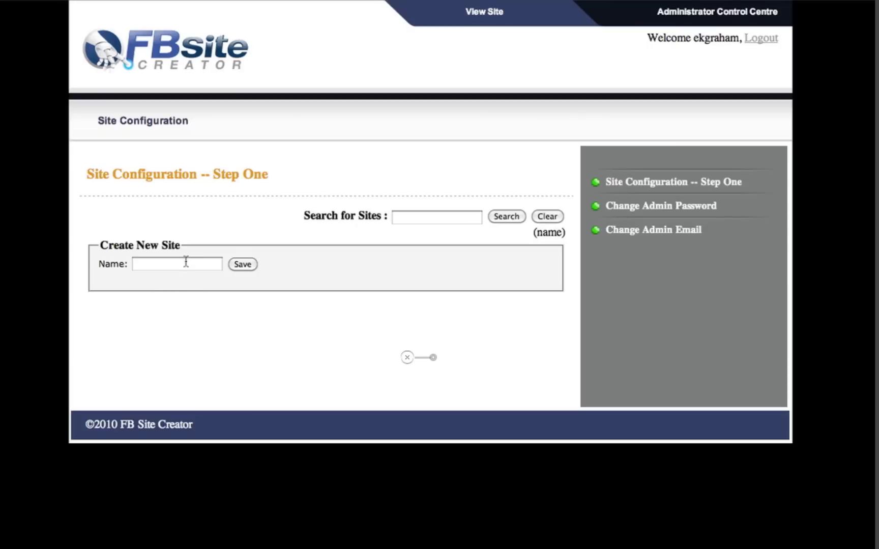
# Enter 'My First Demo Site' as the new site's name and save it
pyautogui.click(177, 264)
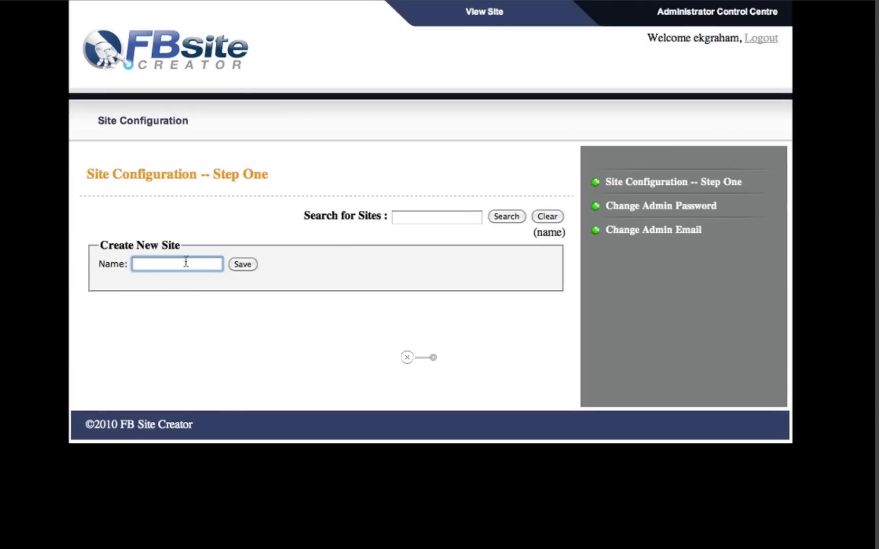
pyautogui.write('My F')
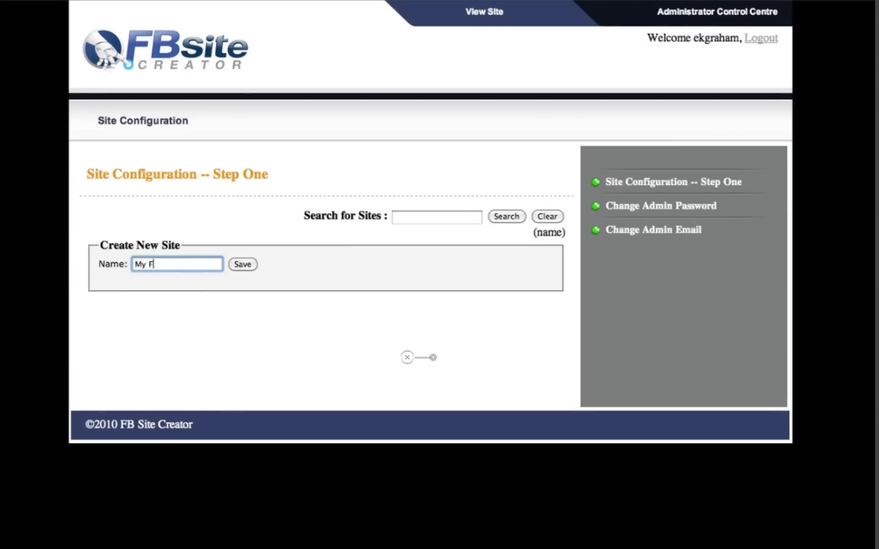
pyautogui.write('irst Demo')
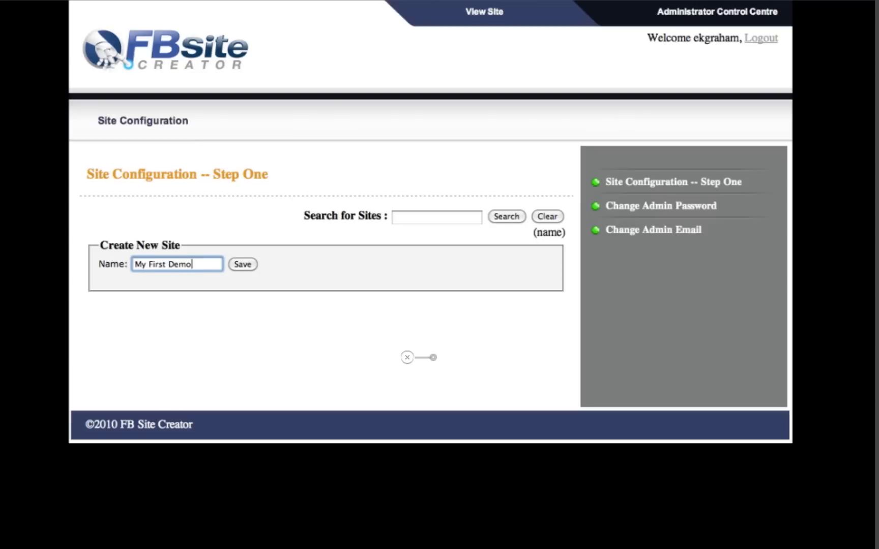
pyautogui.write('Site')
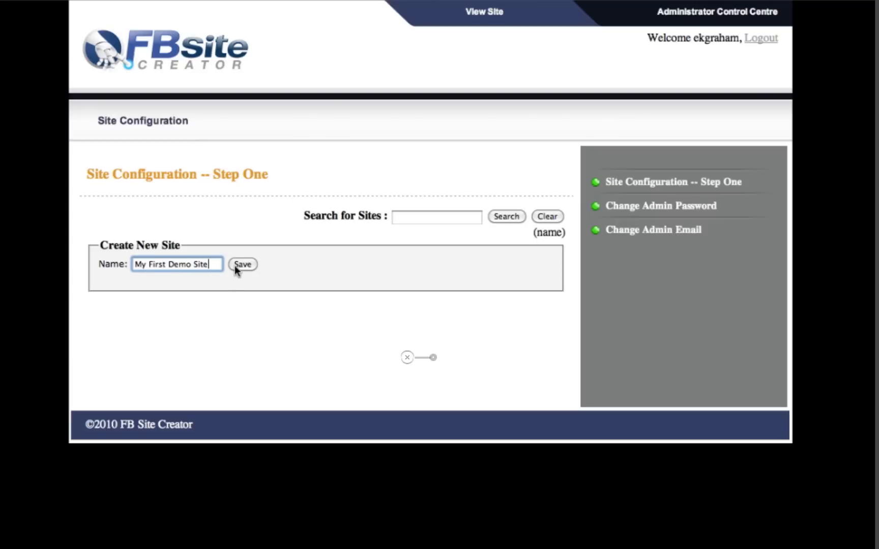
pyautogui.click(242, 264)
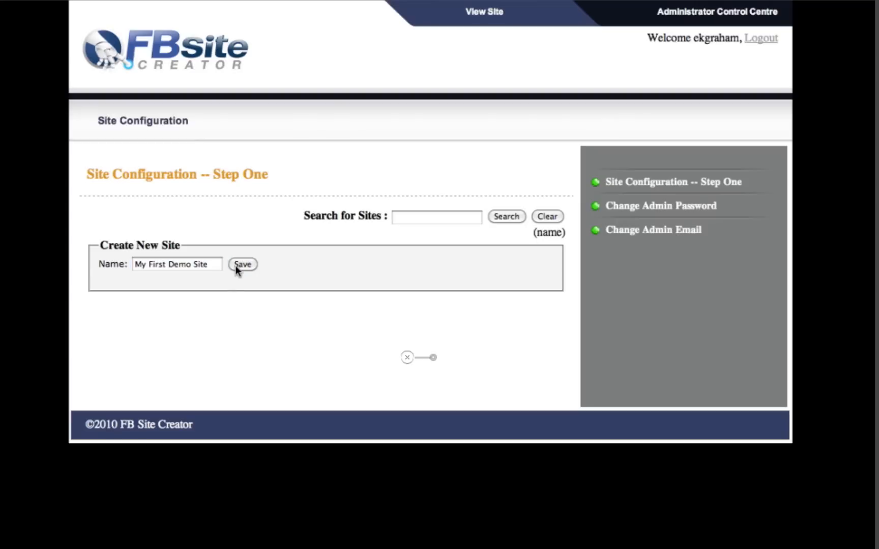
pyautogui.click(242, 264)
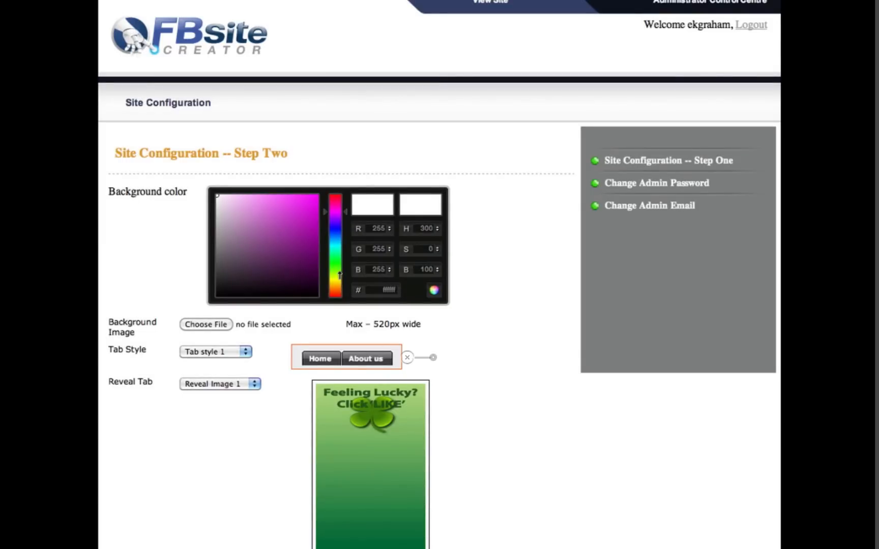
# Set the site's background colour to the pale grey-blue c9cdd1 using the colour picker
pyautogui.click(237, 214)
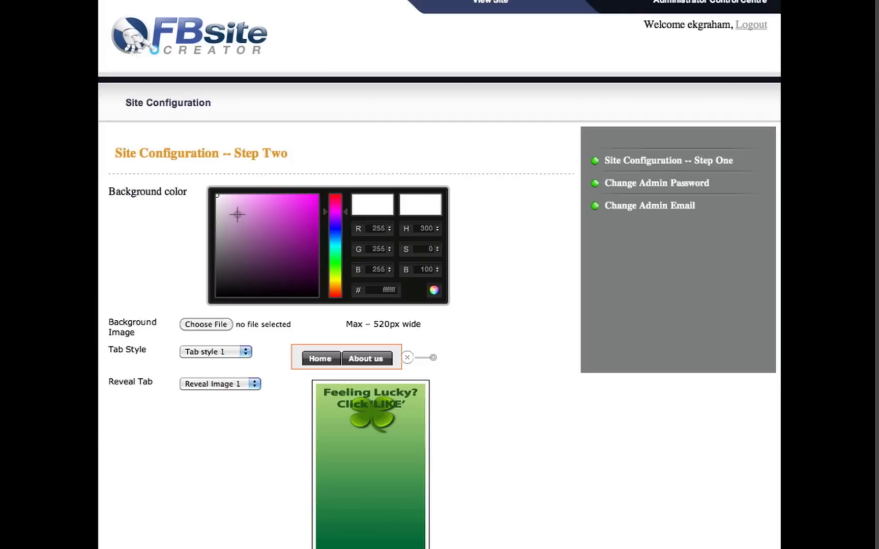
pyautogui.click(223, 218)
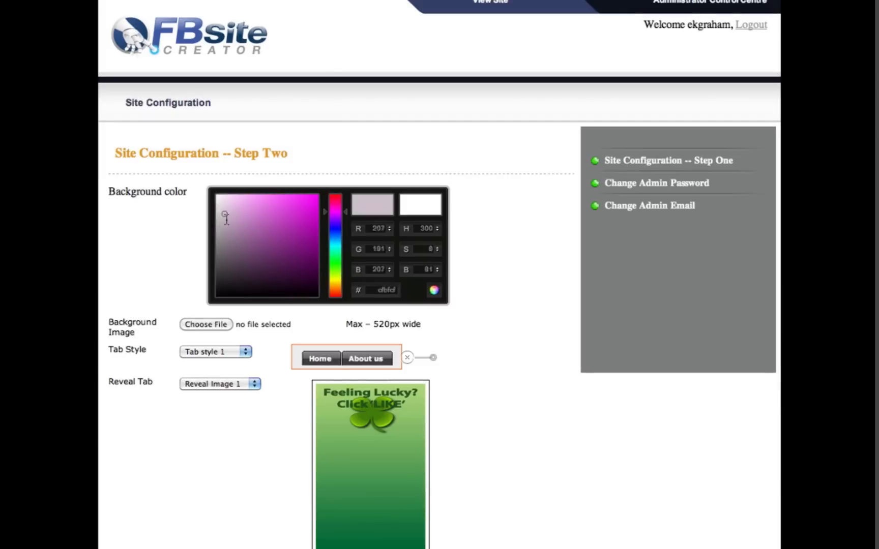
pyautogui.click(240, 210)
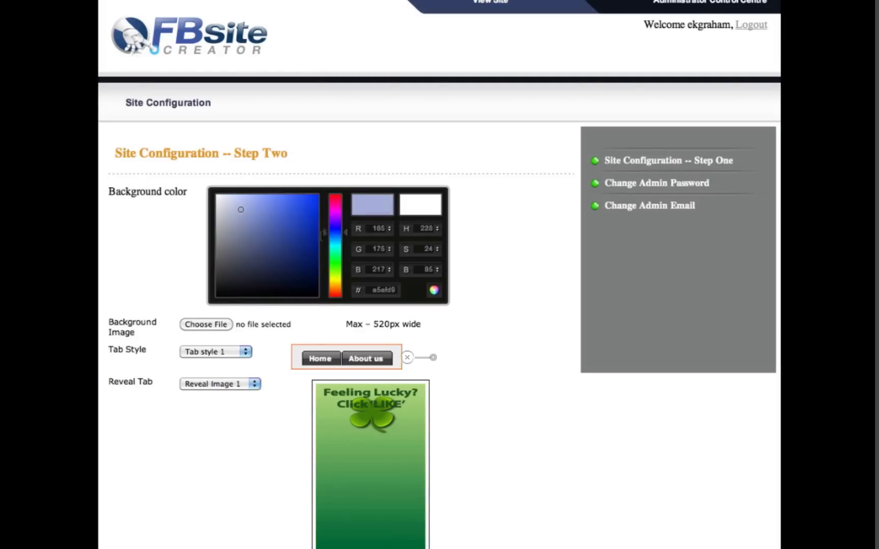
pyautogui.click(240, 212)
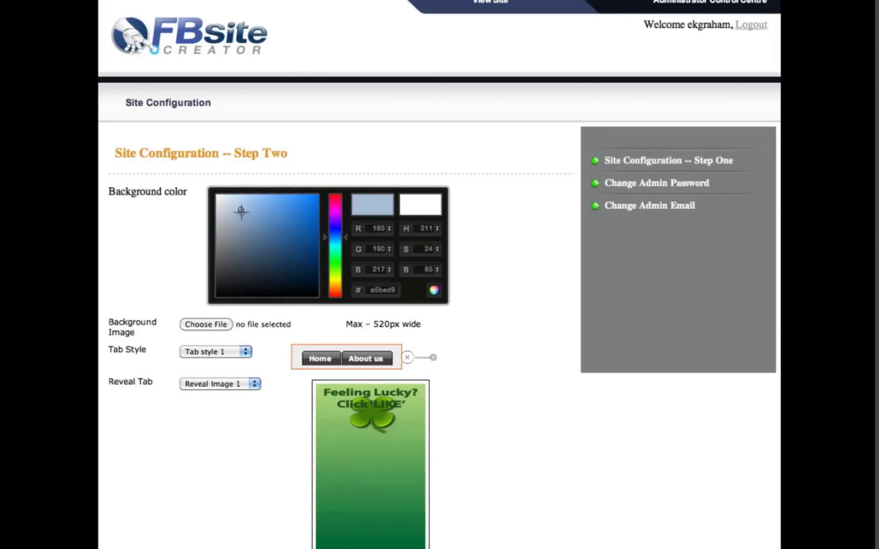
pyautogui.click(220, 213)
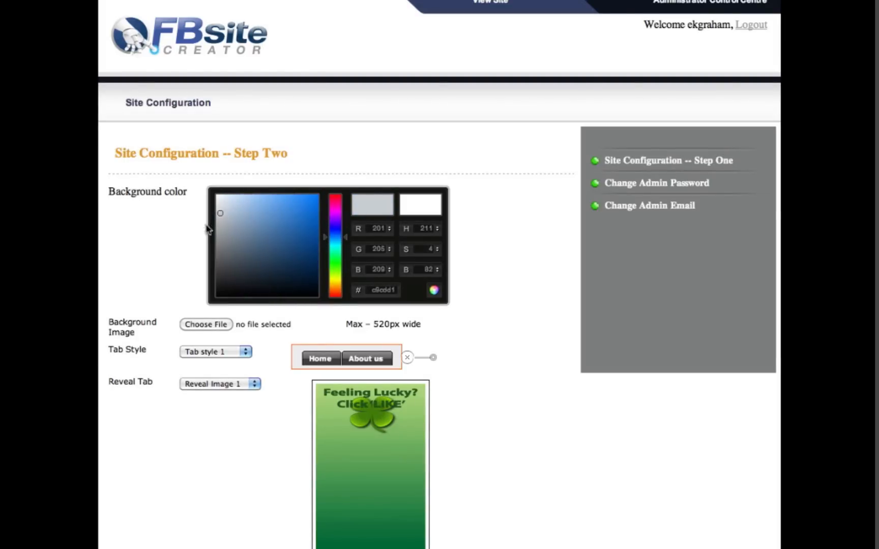
pyautogui.moveTo(240, 333)
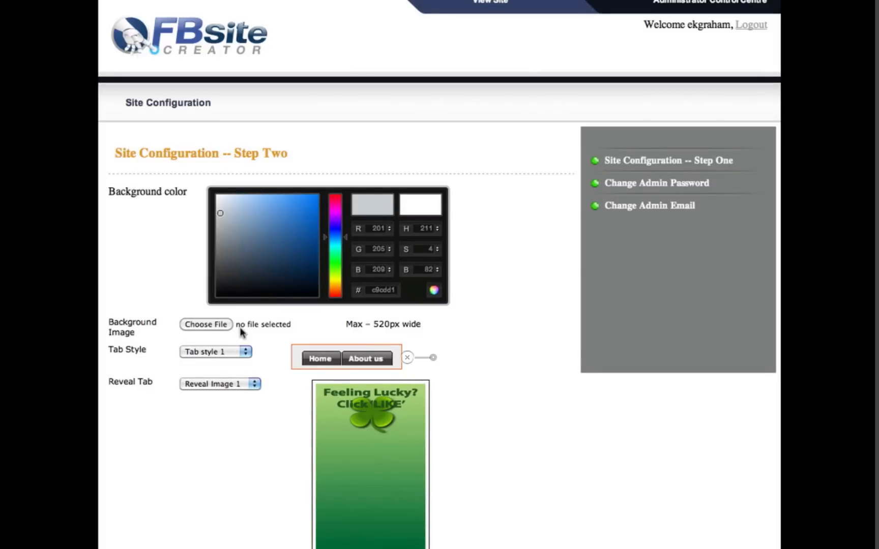
pyautogui.moveTo(229, 344)
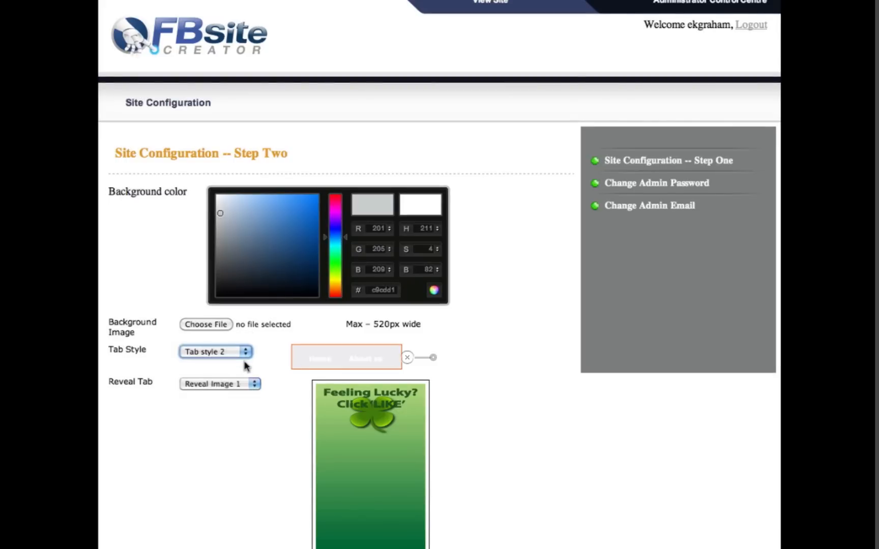
# Choose Tab style 15 and settle on Reveal Image 7 for the reveal tab after trying Reveal Image 2
pyautogui.click(216, 351)
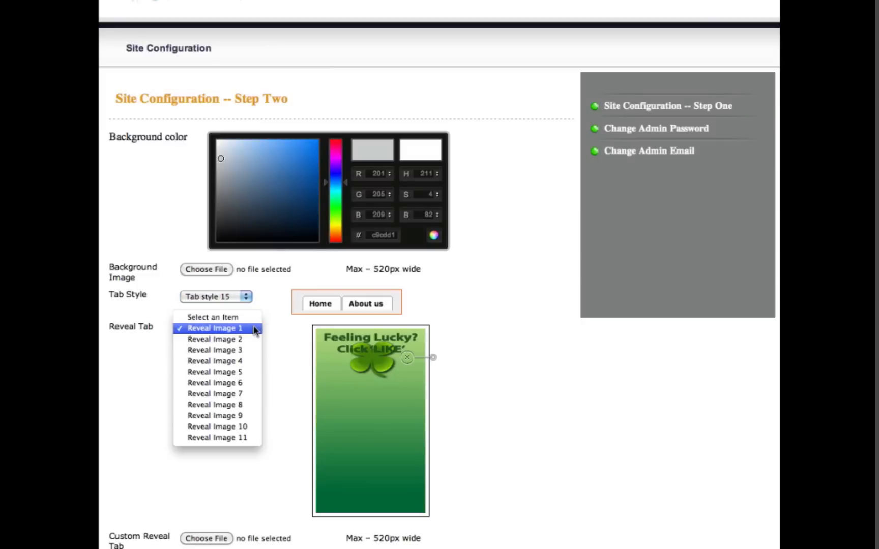
pyautogui.click(214, 339)
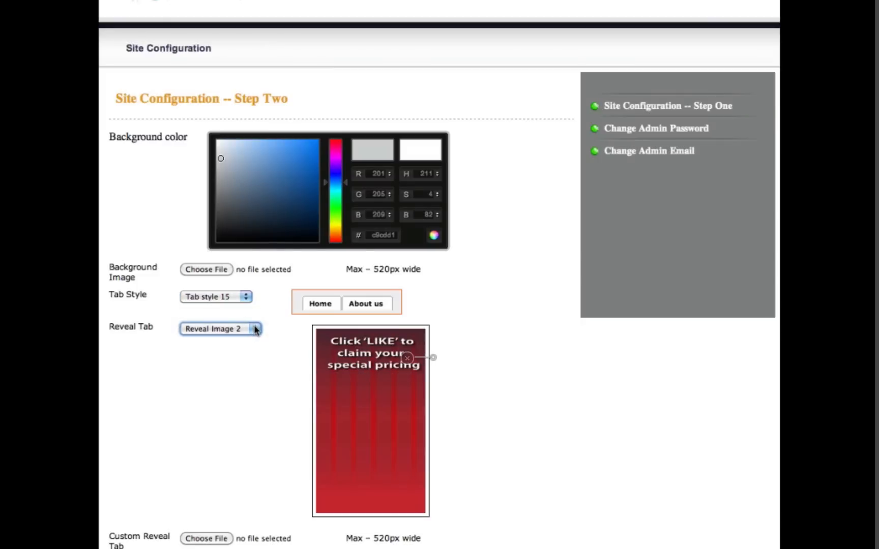
pyautogui.click(256, 329)
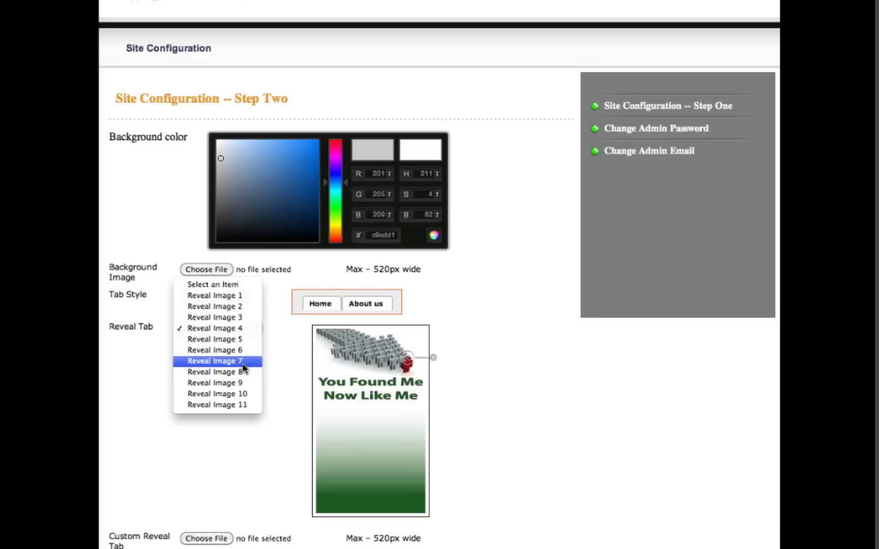
pyautogui.click(211, 360)
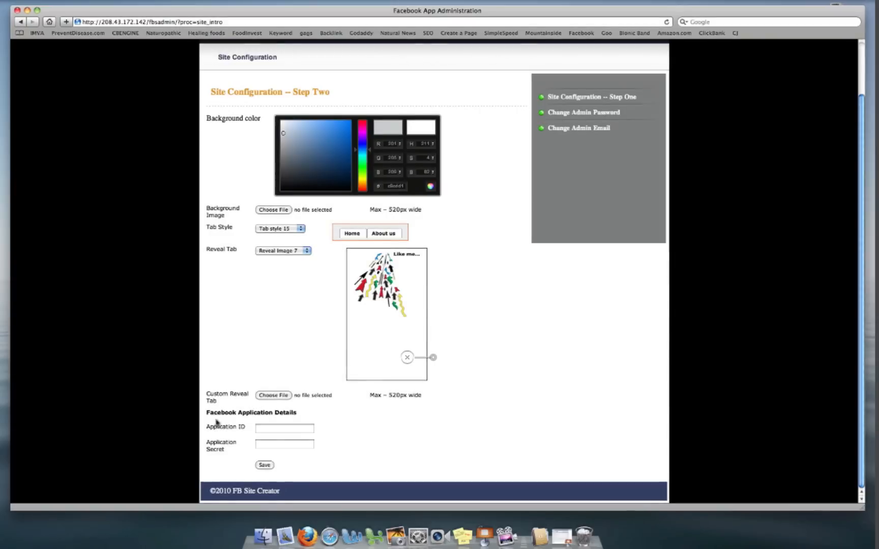
pyautogui.moveTo(304, 472)
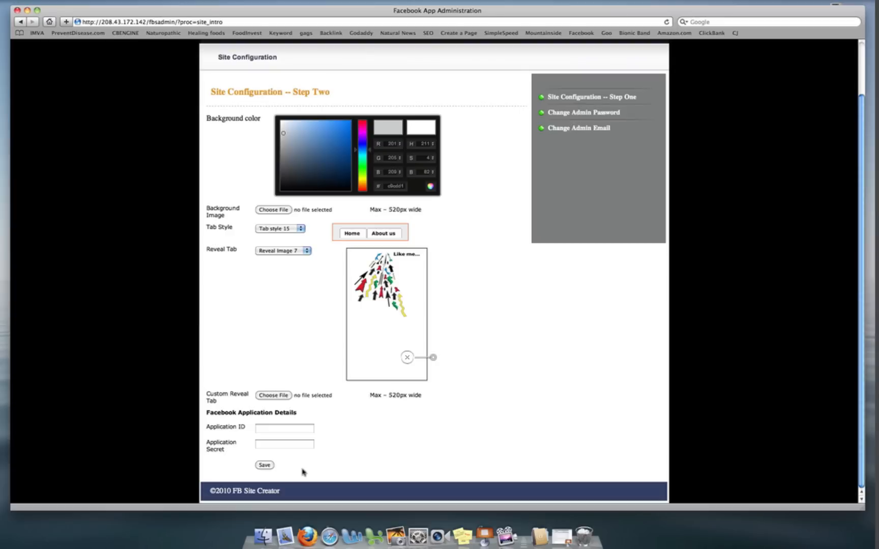
pyautogui.moveTo(195, 449)
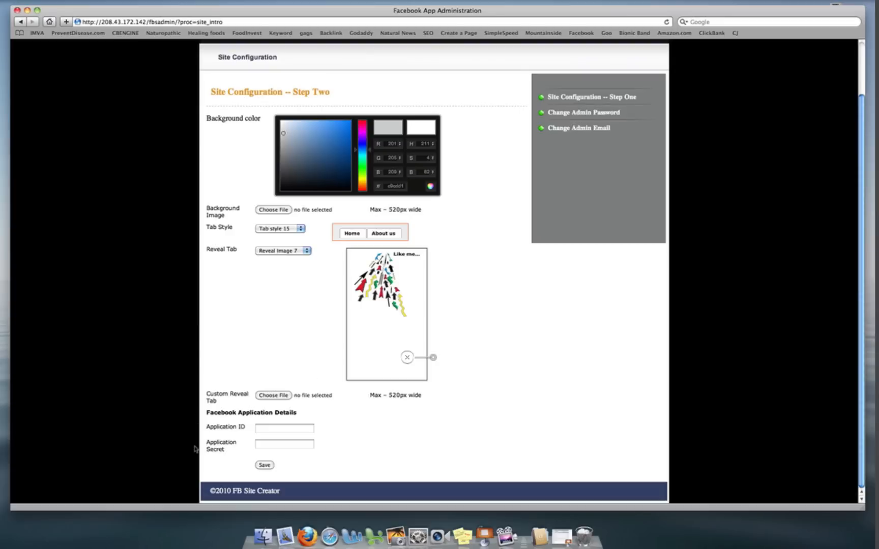
pyautogui.moveTo(199, 463)
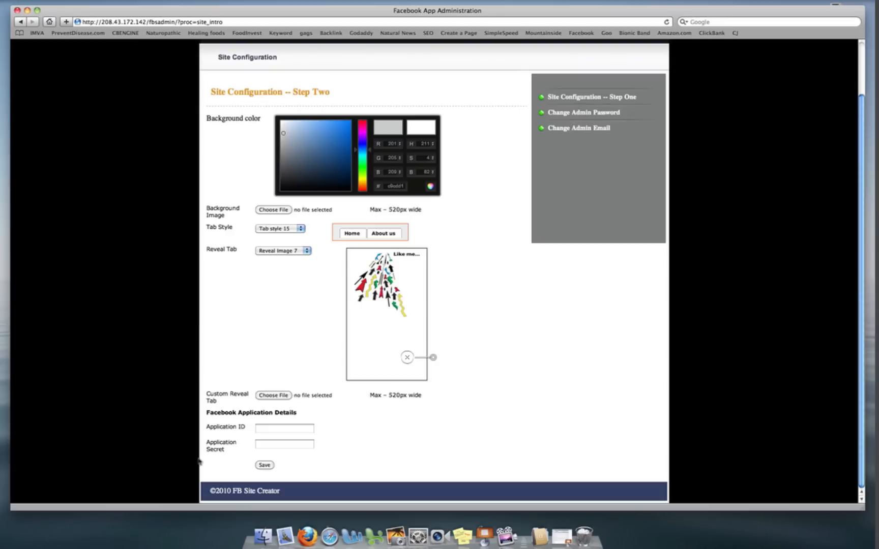
pyautogui.moveTo(230, 474)
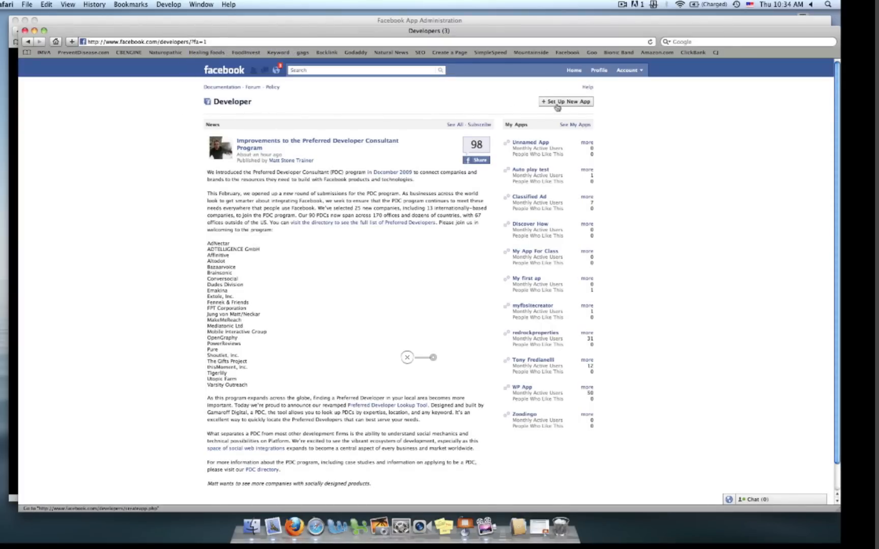
# Name the new app 'My First App With FB Site Creator' and agree to the Facebook Terms
pyautogui.click(565, 101)
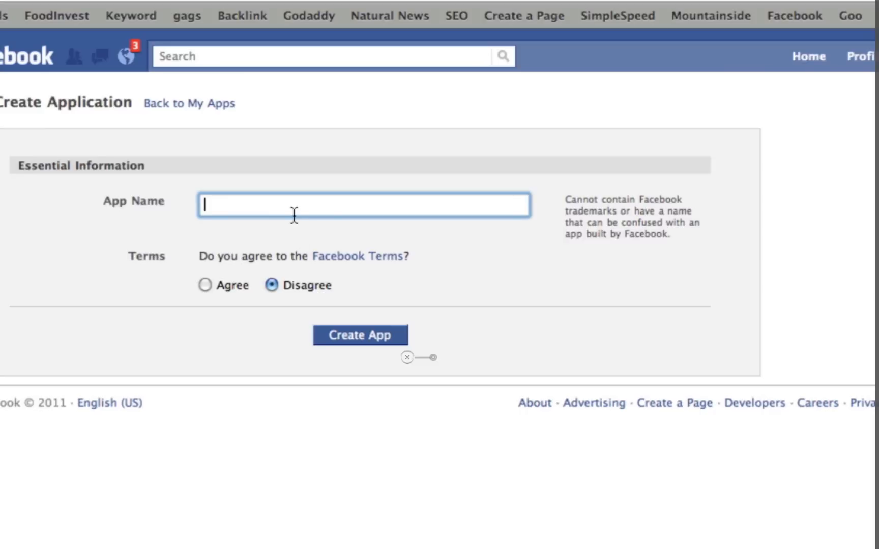
pyautogui.write('My First')
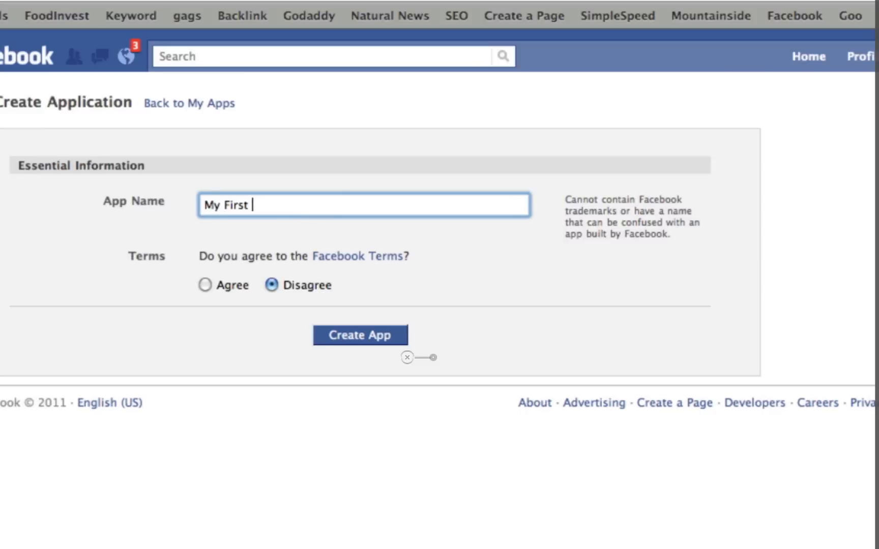
pyautogui.write('App')
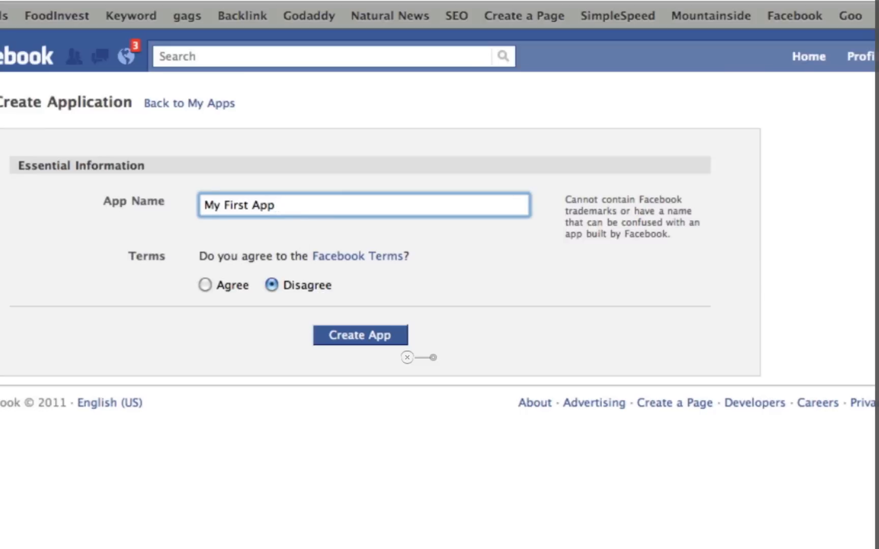
pyautogui.write('With FB')
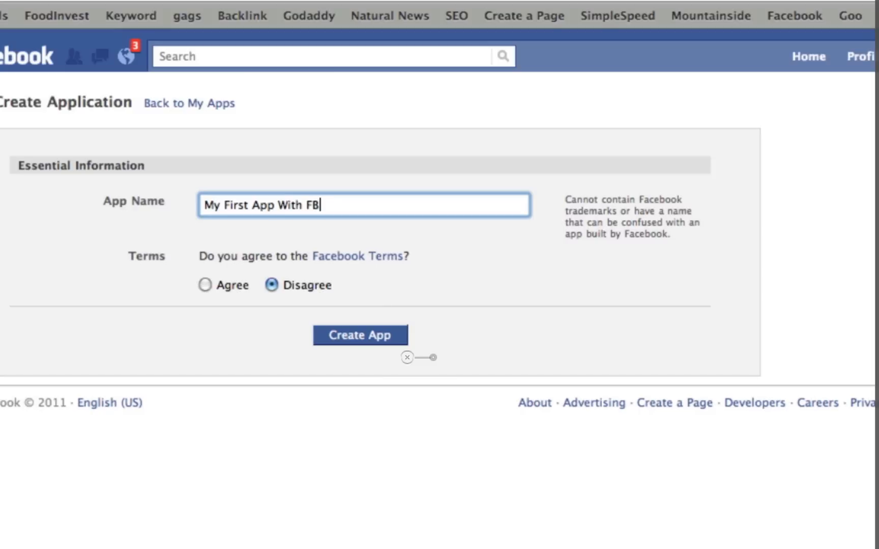
pyautogui.write('Site Cre')
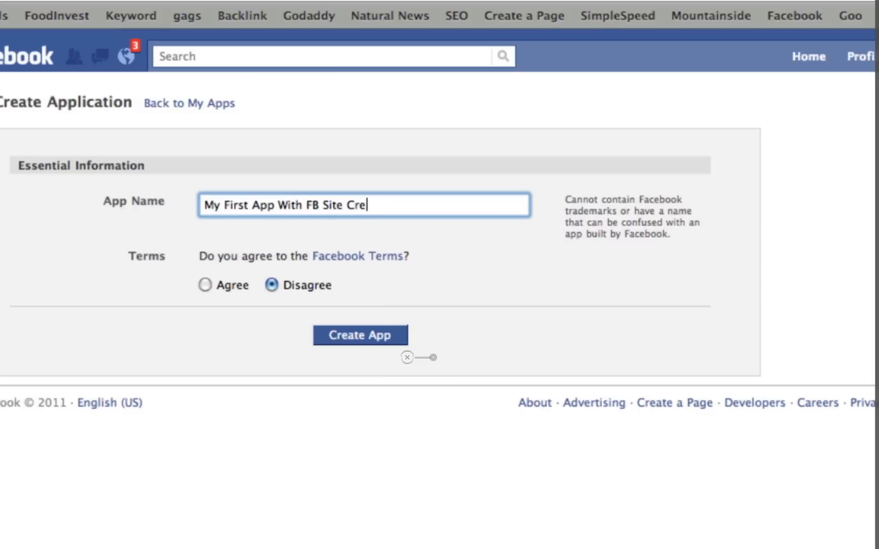
pyautogui.write('ator')
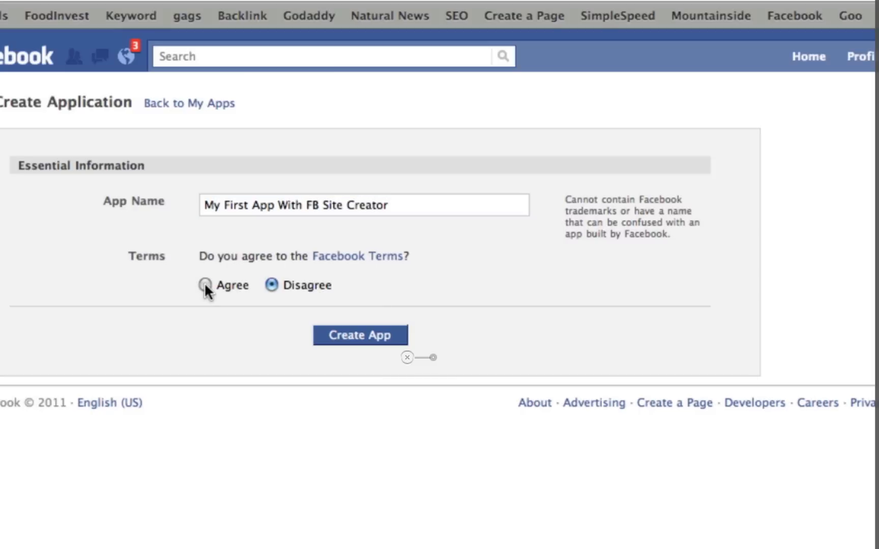
pyautogui.click(205, 284)
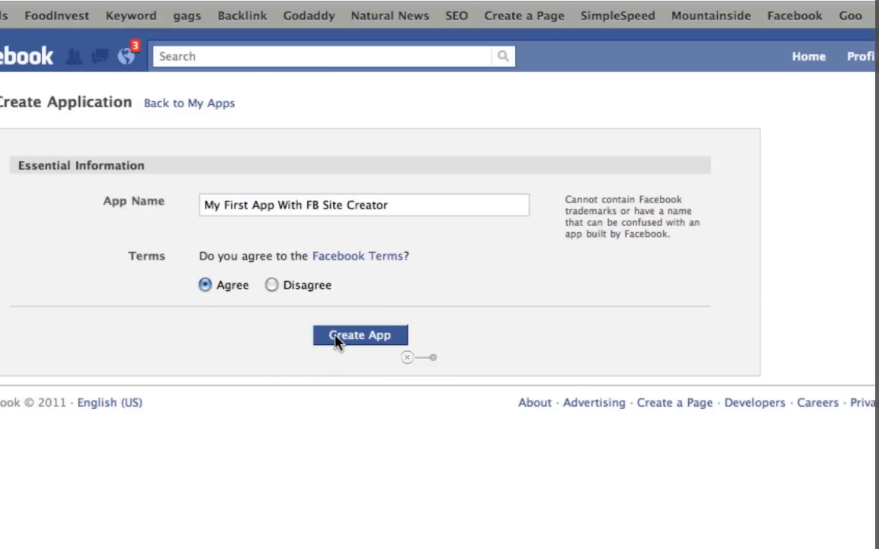
# Submit the app for creation and answer the security check captcha
pyautogui.click(359, 335)
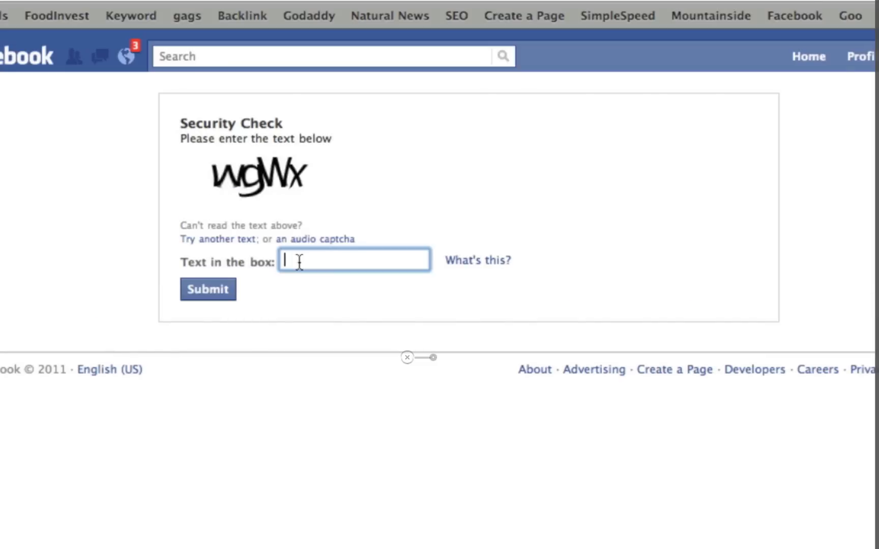
pyautogui.write('wg')
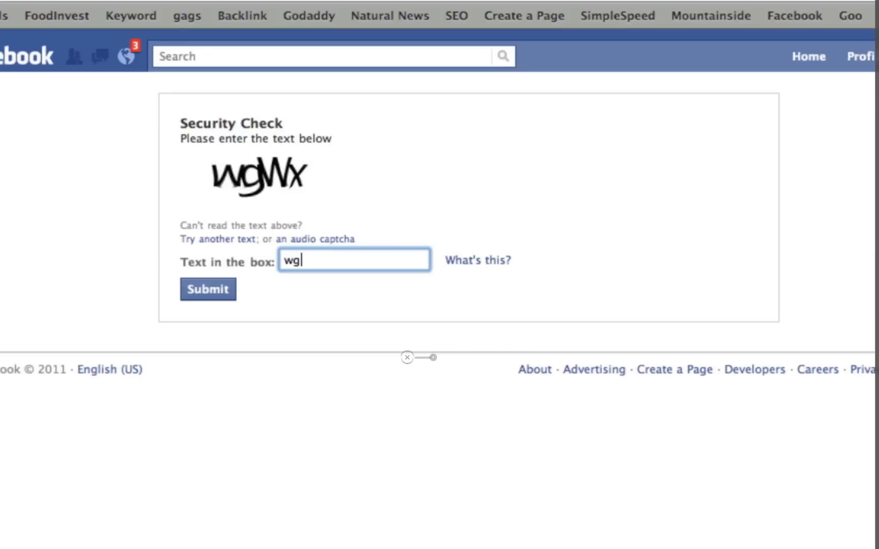
pyautogui.write('Wx')
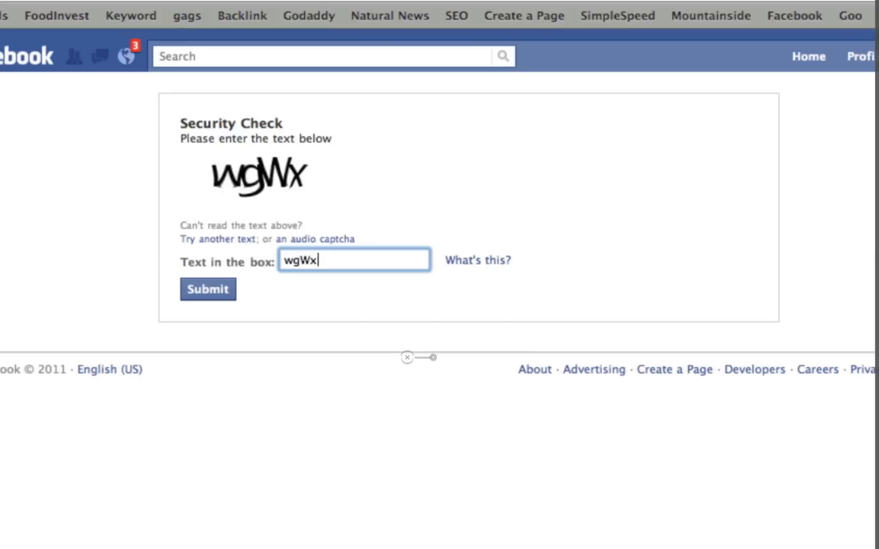
pyautogui.click(206, 289)
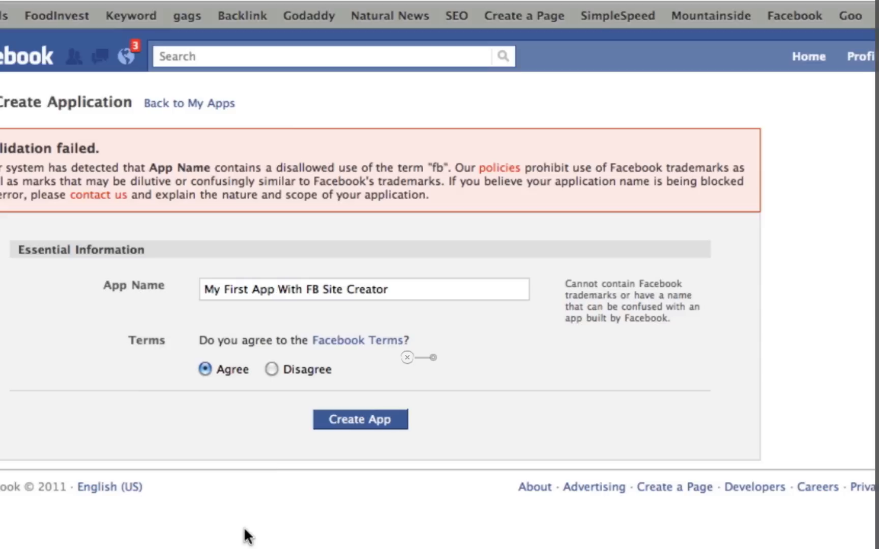
# Remove the disallowed 'FB' from the app name, resubmit and solve the new captcha
pyautogui.doubleClick(312, 289)
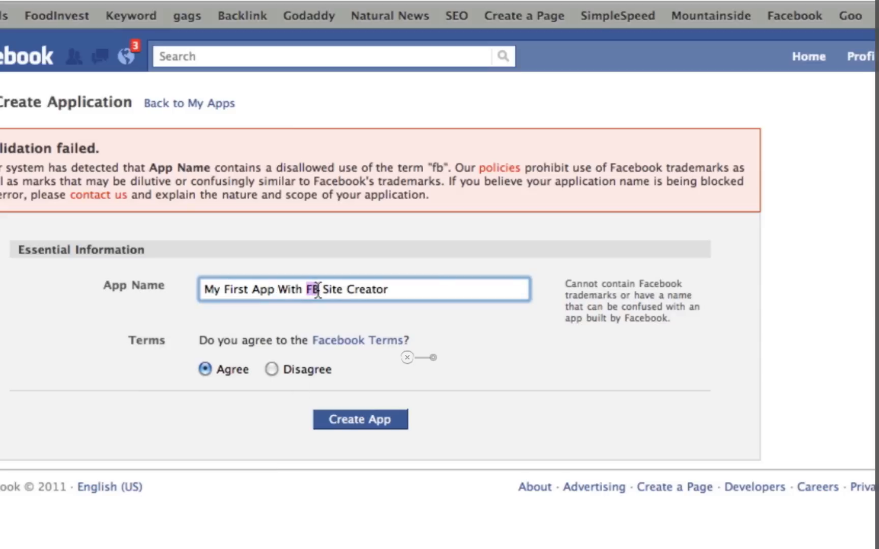
pyautogui.press('Backspace')
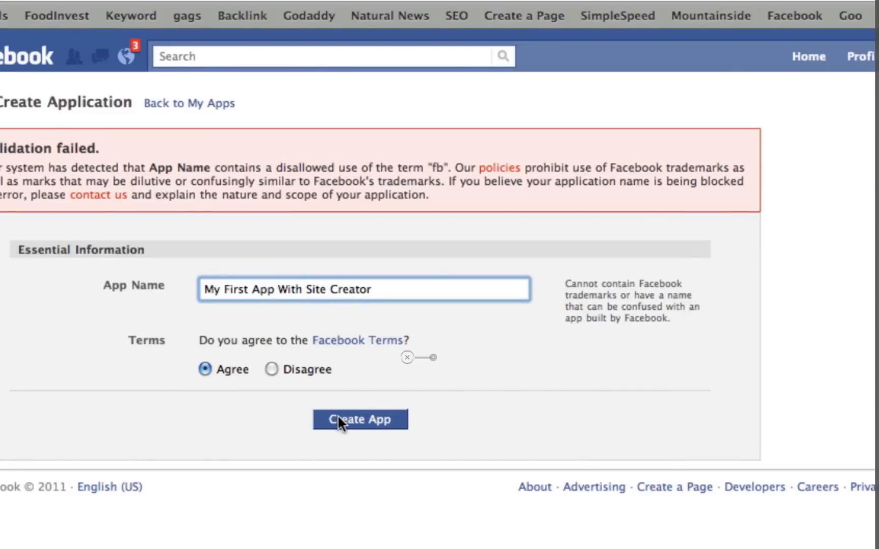
pyautogui.click(360, 419)
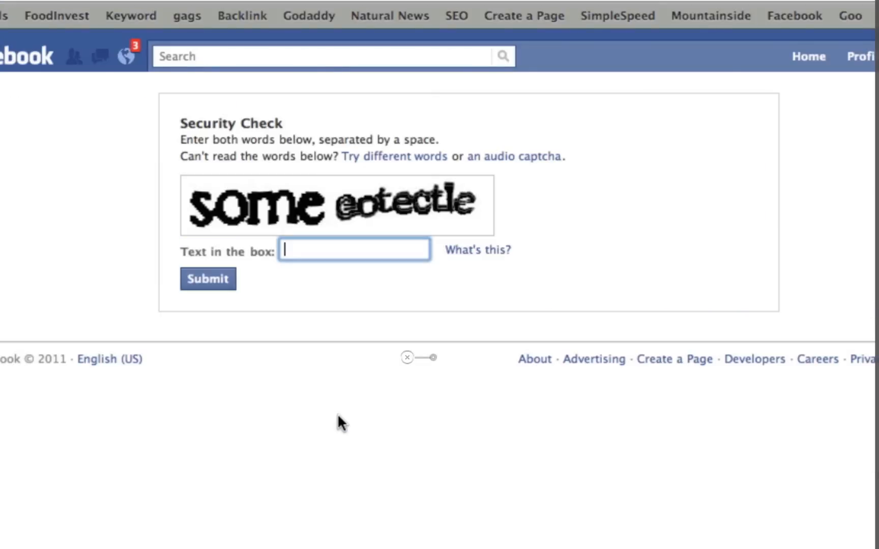
pyautogui.write('some')
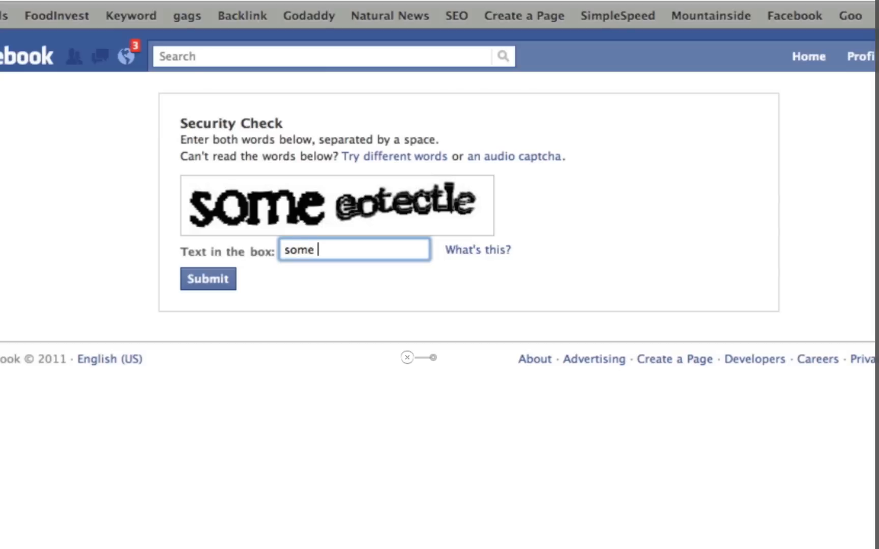
pyautogui.write('eotectle')
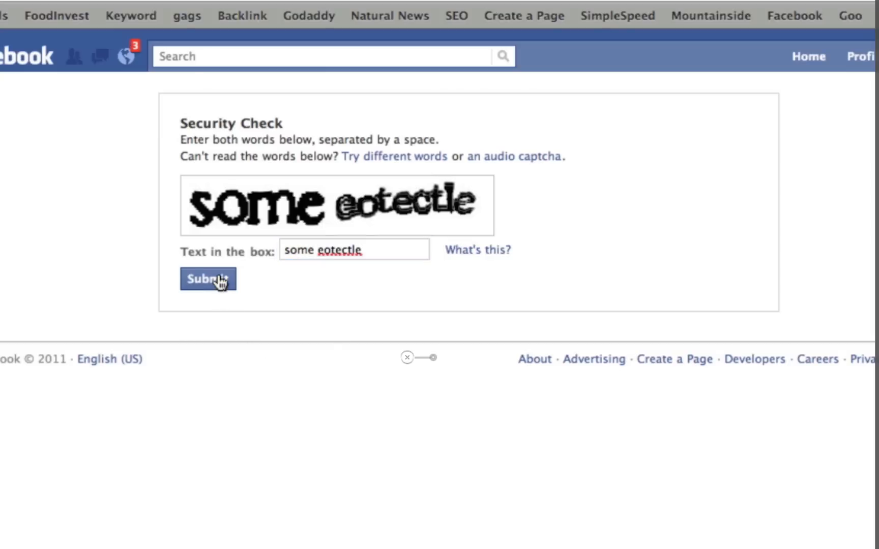
pyautogui.click(207, 279)
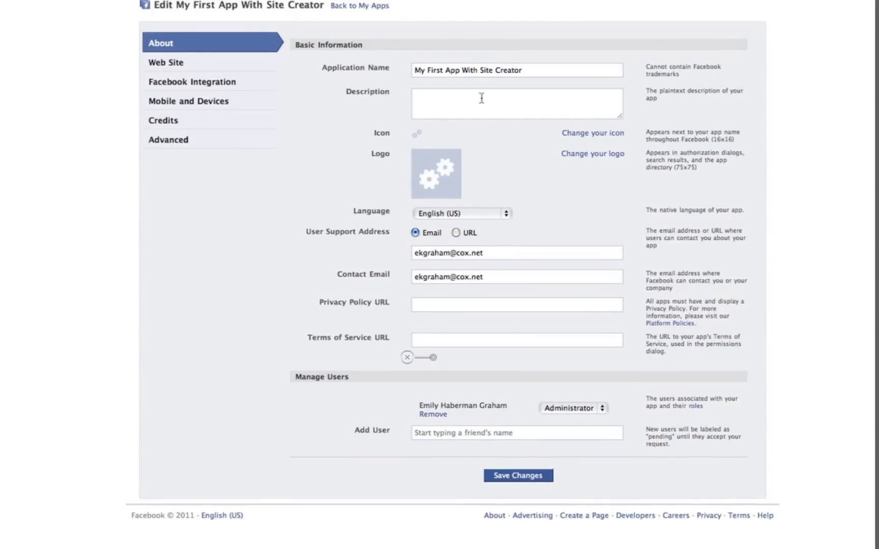
# Describe the app as 'You can type in a description here, but its not needed', fixing a typo
pyautogui.write('You can')
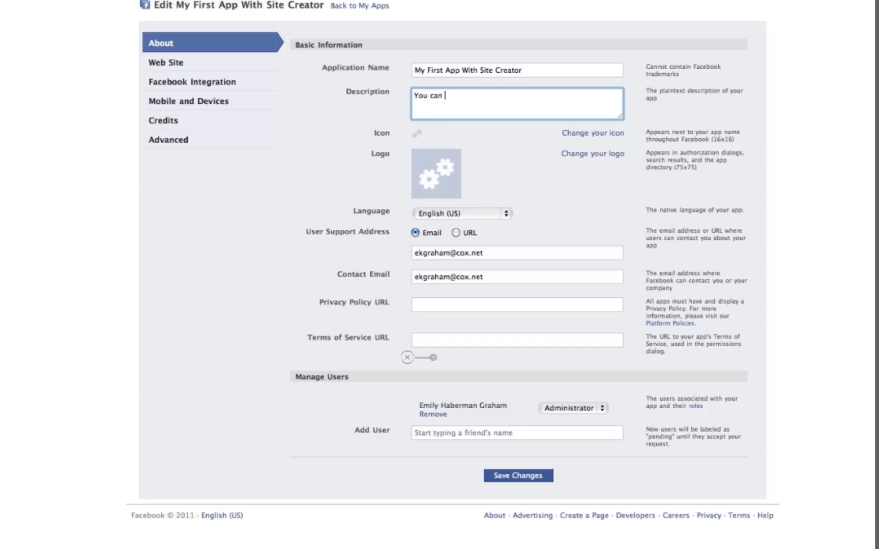
pyautogui.write('tye')
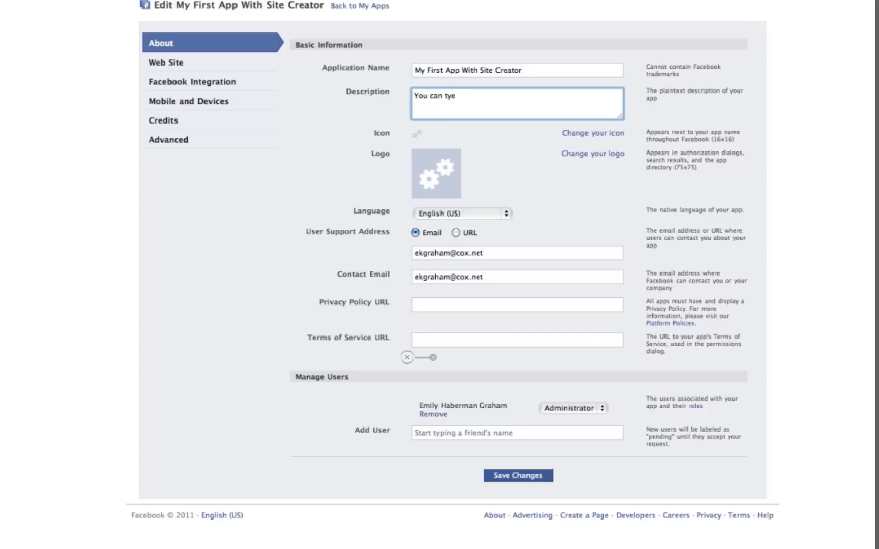
pyautogui.write('pe in a discritopn')
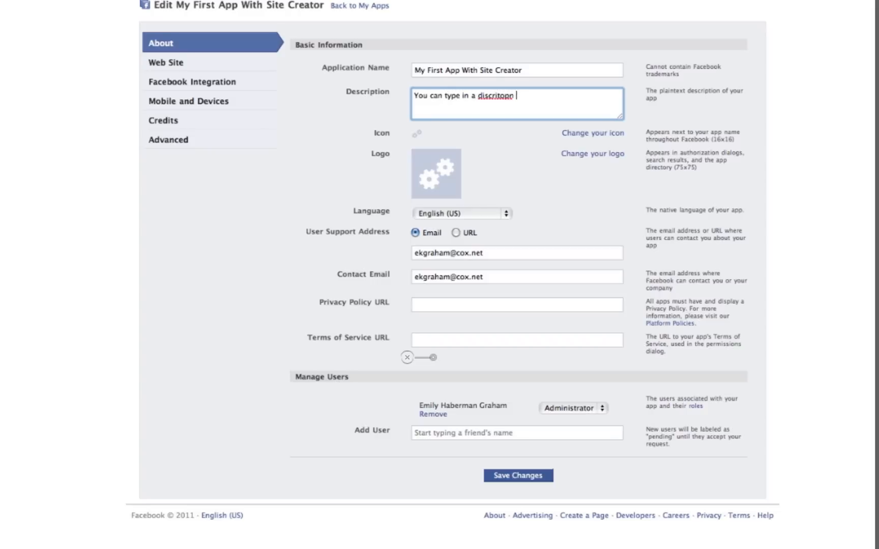
pyautogui.press('BackSpace')
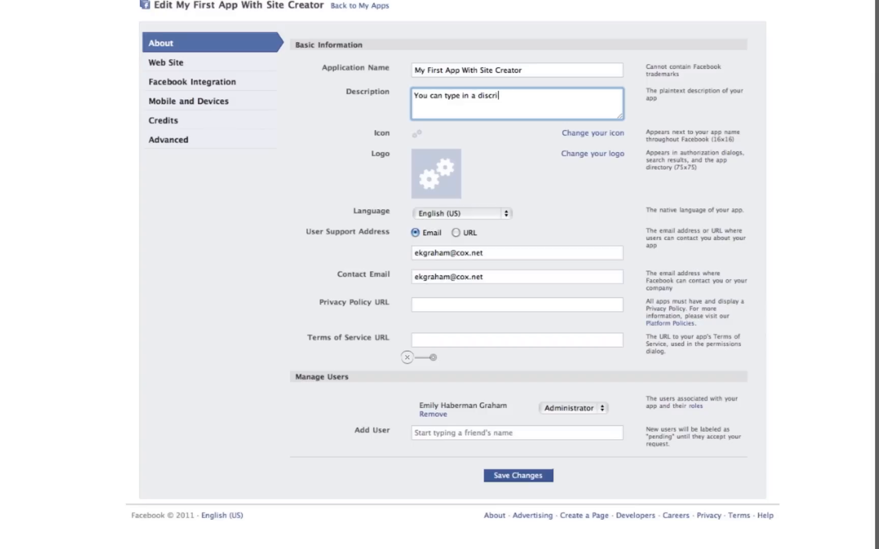
pyautogui.write('ption here')
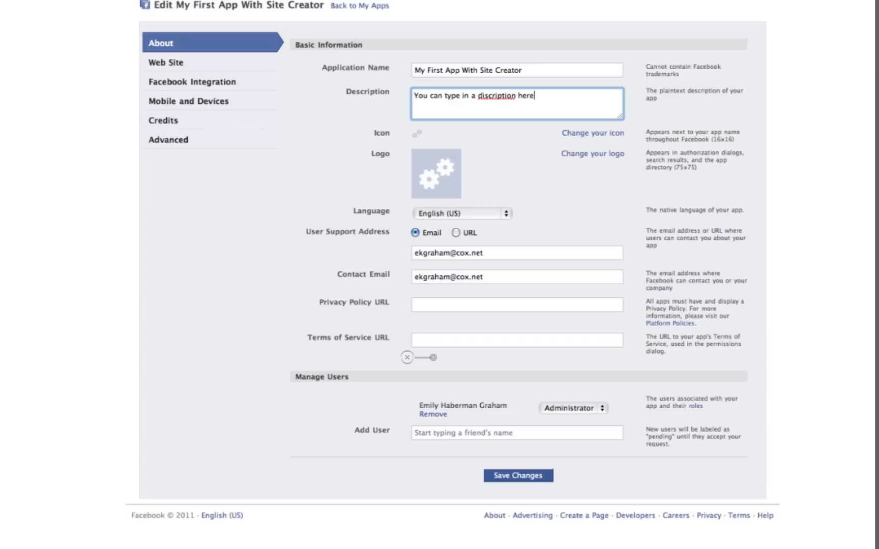
pyautogui.write(', but it')
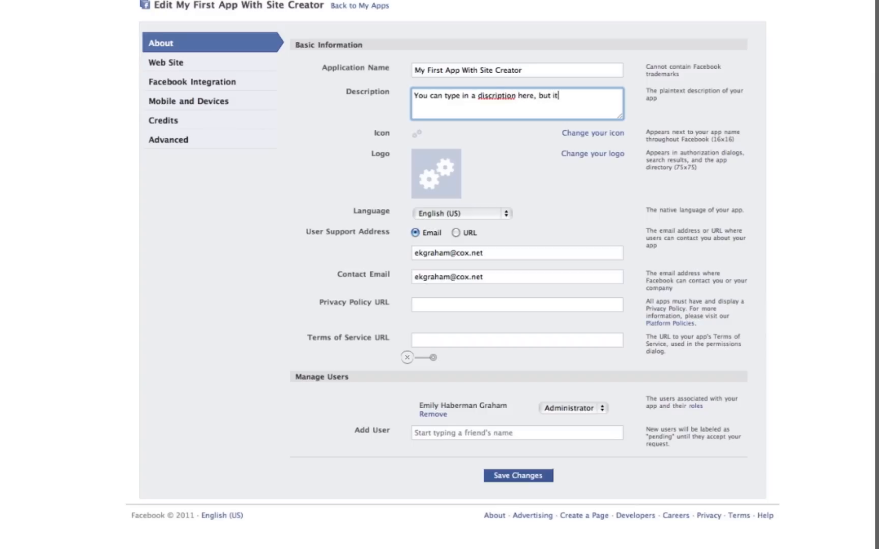
pyautogui.write('s not need')
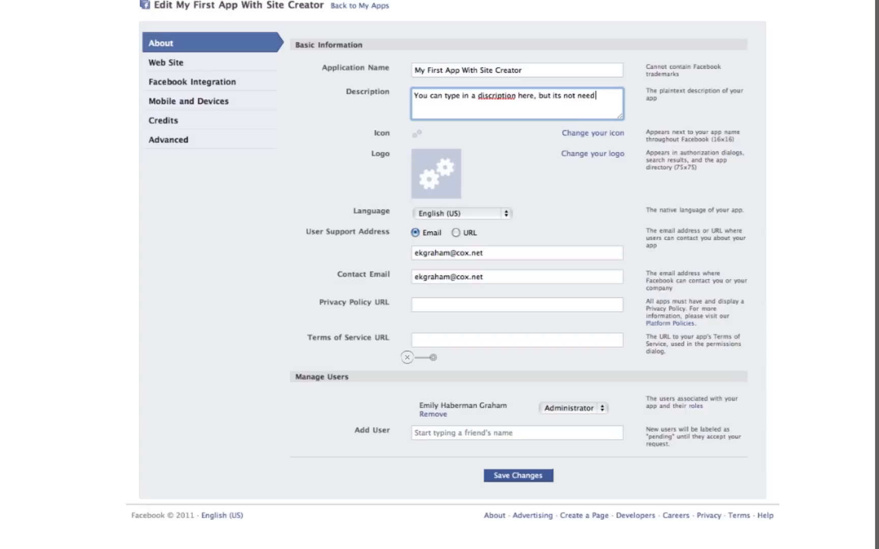
pyautogui.rightClick(496, 95)
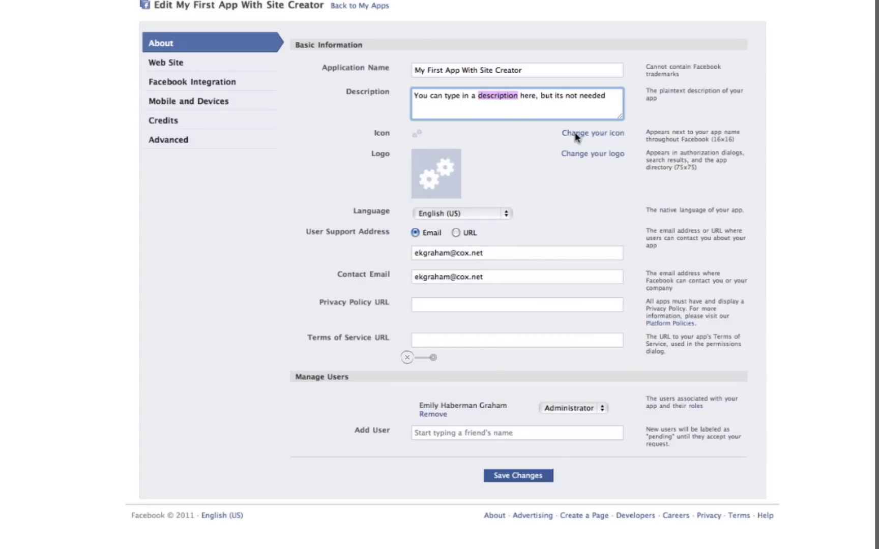
pyautogui.moveTo(558, 167)
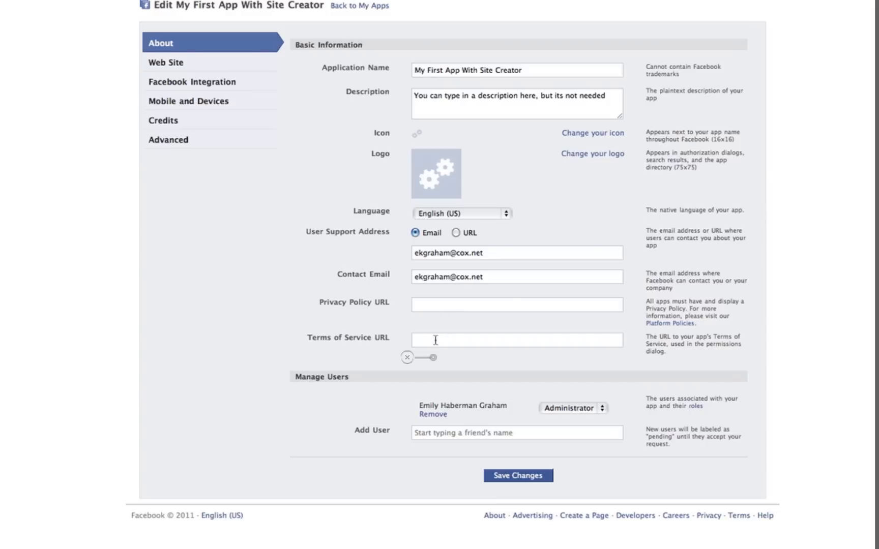
pyautogui.moveTo(429, 380)
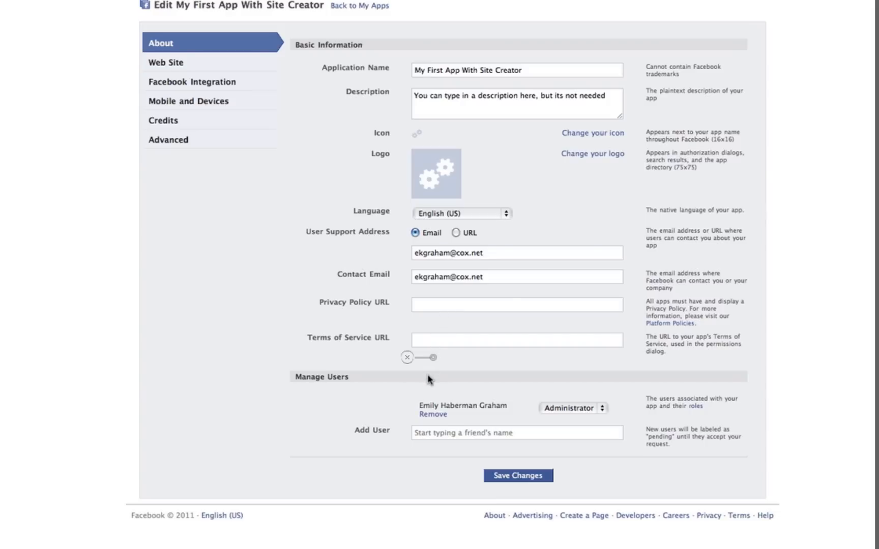
pyautogui.moveTo(419, 408)
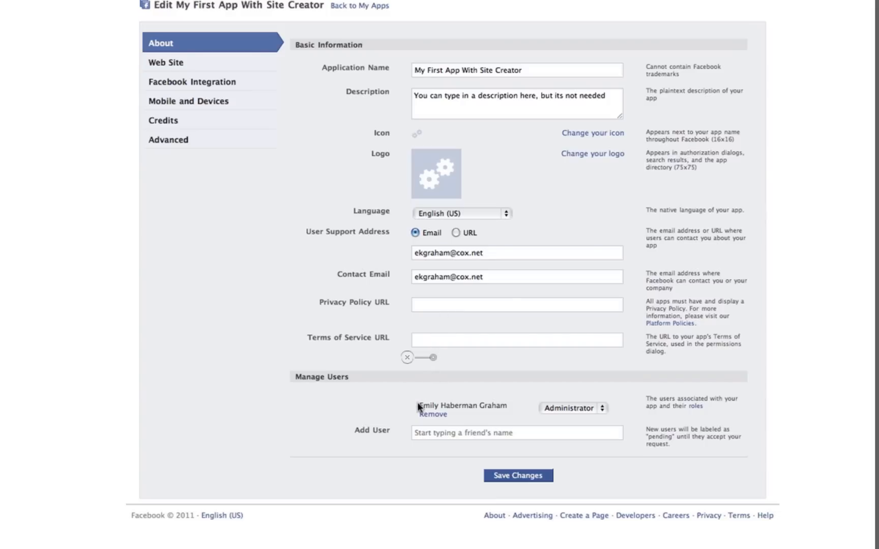
pyautogui.moveTo(518, 475)
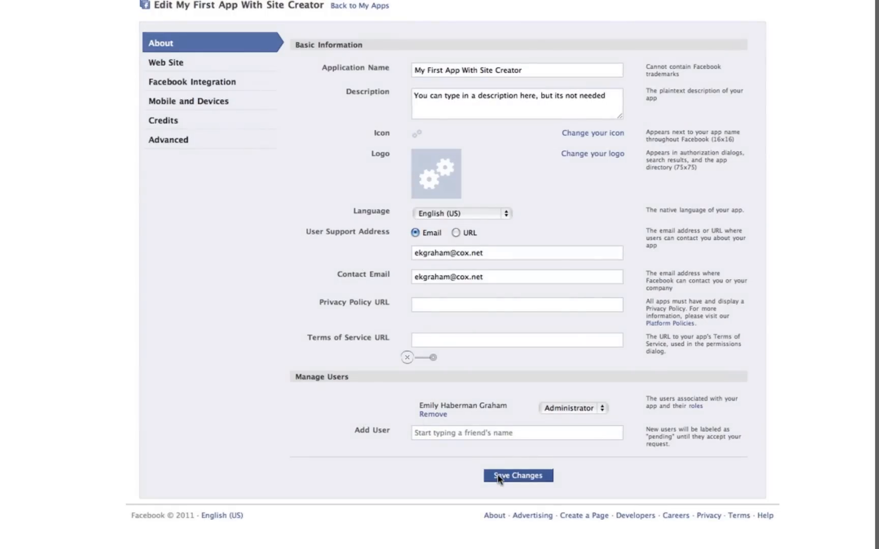
# Save the app's basic information and select its App ID for copying
pyautogui.click(517, 475)
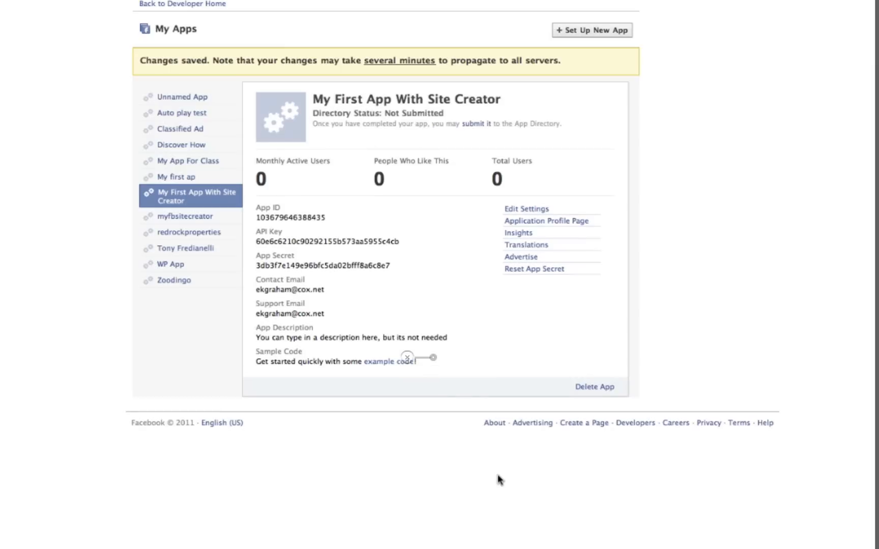
pyautogui.moveTo(303, 222)
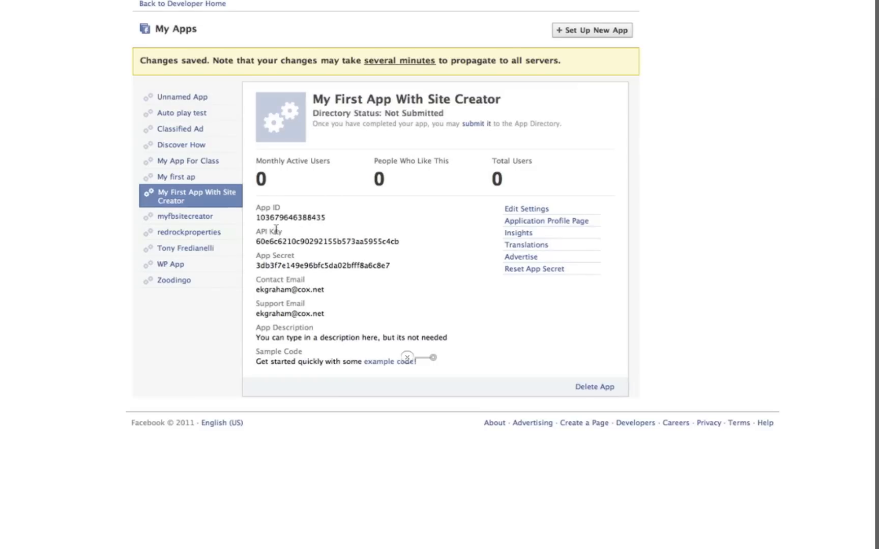
pyautogui.doubleClick(289, 217)
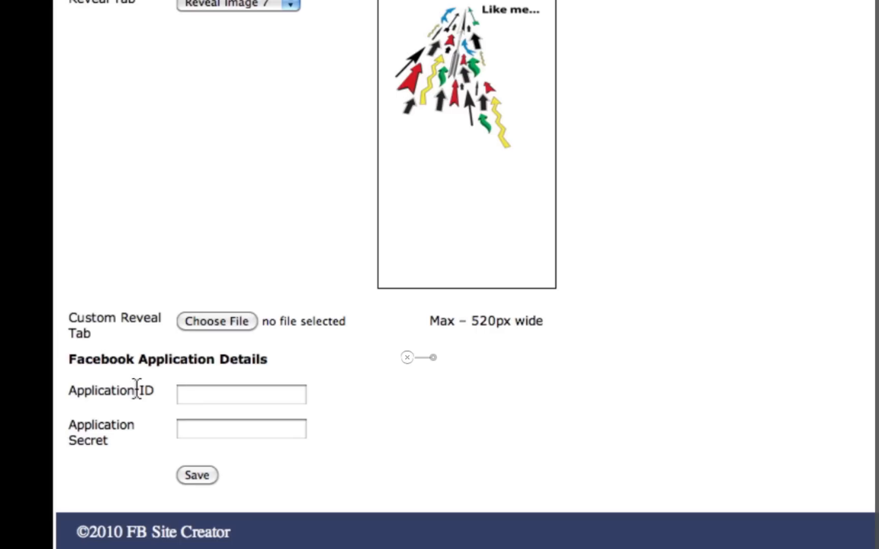
pyautogui.click(241, 395)
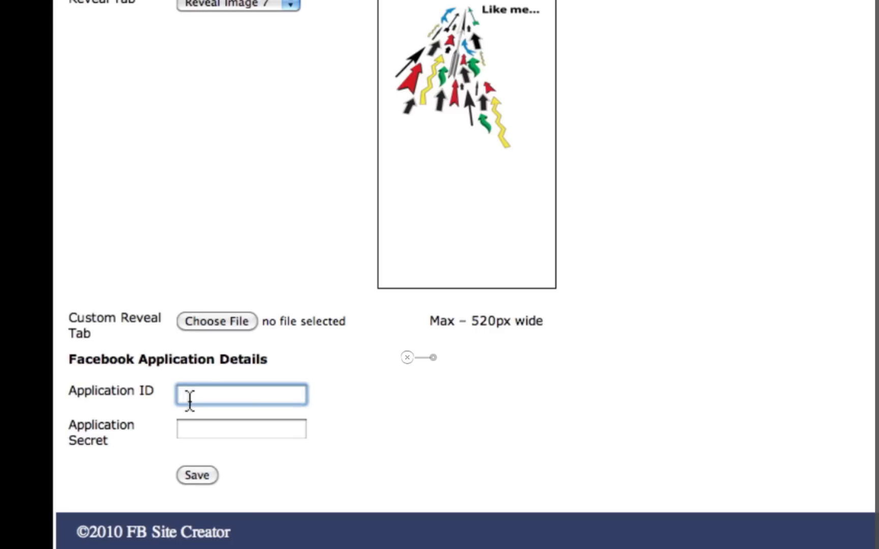
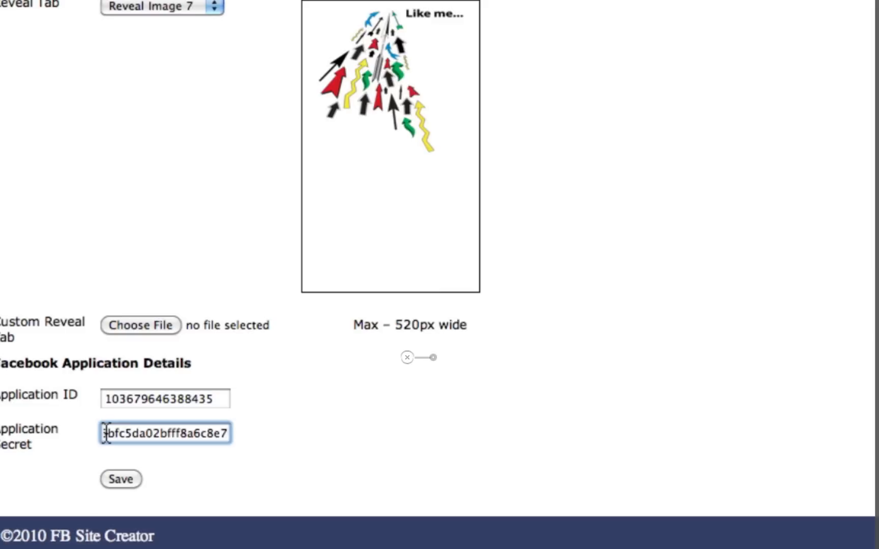
pyautogui.click(120, 479)
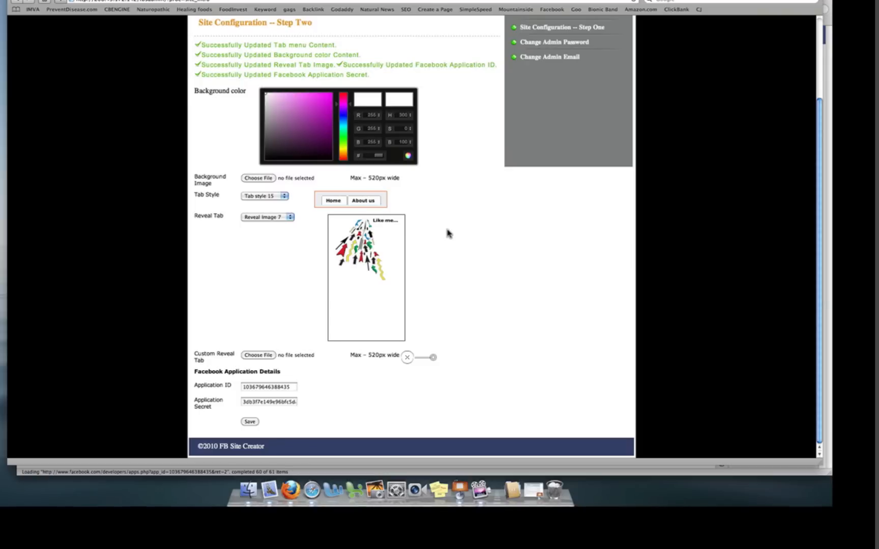
# Return to Site Configuration Step One and copy the site's Facebook IFrame URL
pyautogui.scroll(3)
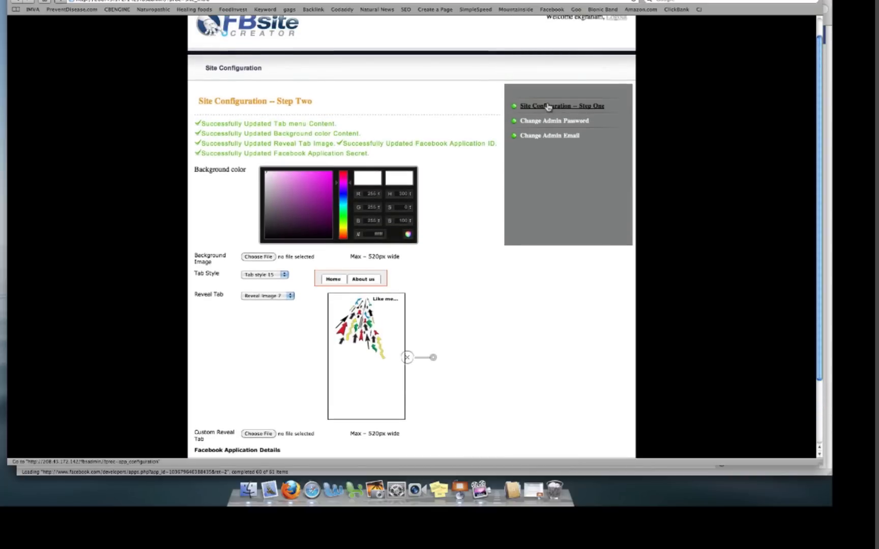
pyautogui.click(560, 106)
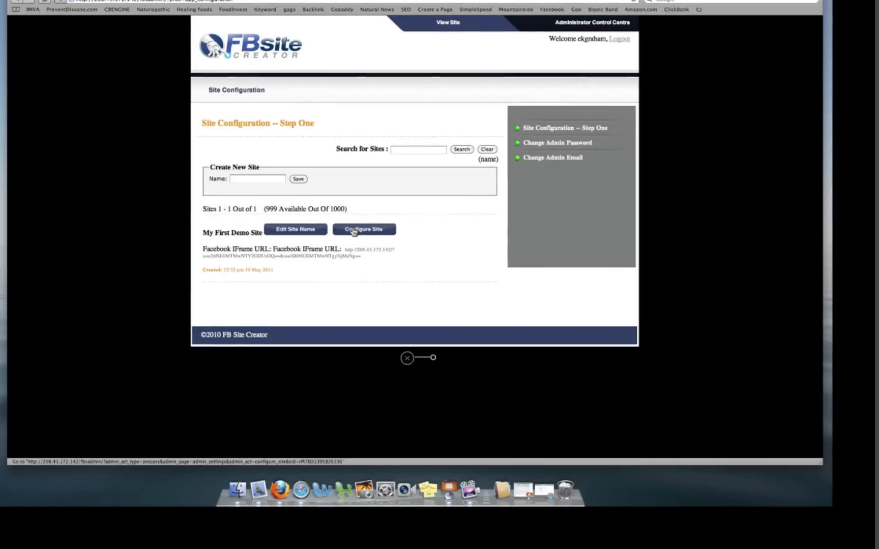
pyautogui.click(364, 229)
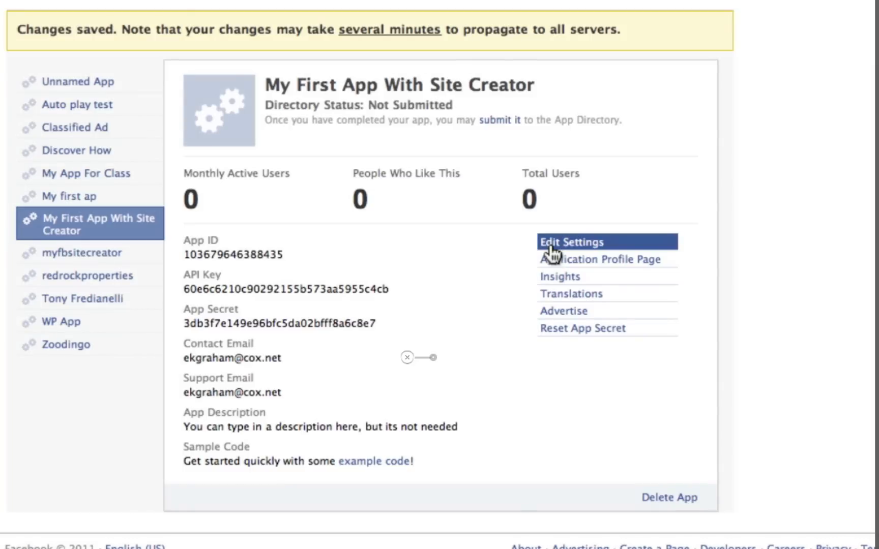
# Open Edit Settings for My First App With Site Creator from the My Apps page
pyautogui.click(570, 242)
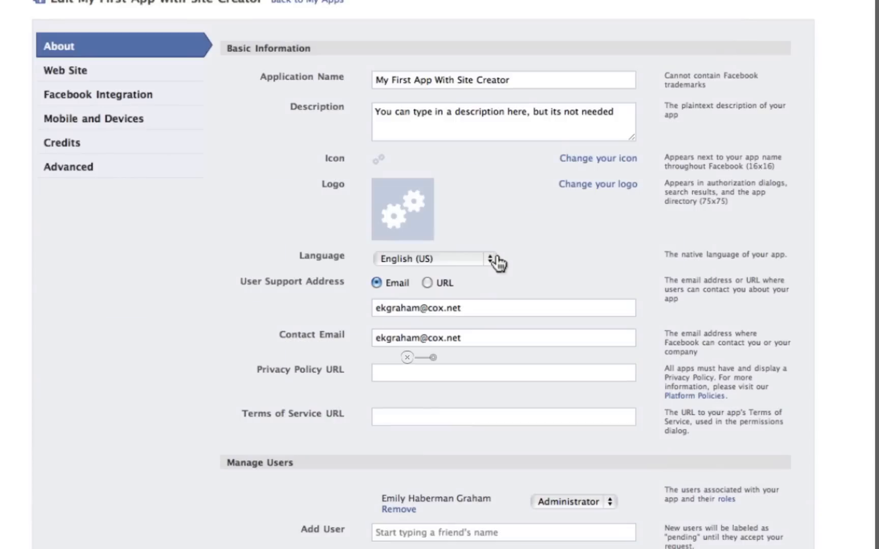
pyautogui.moveTo(97, 95)
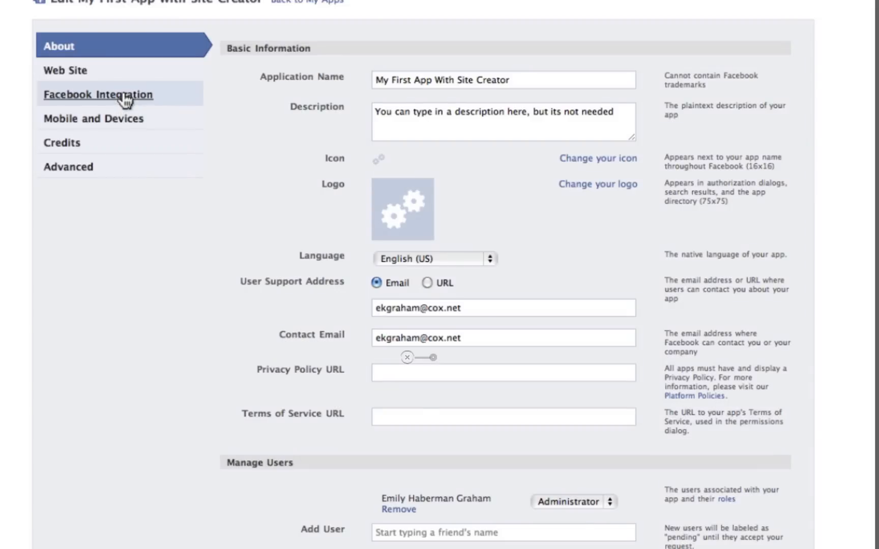
# In Facebook Integration, name the Canvas Page 'anyname'
pyautogui.click(98, 95)
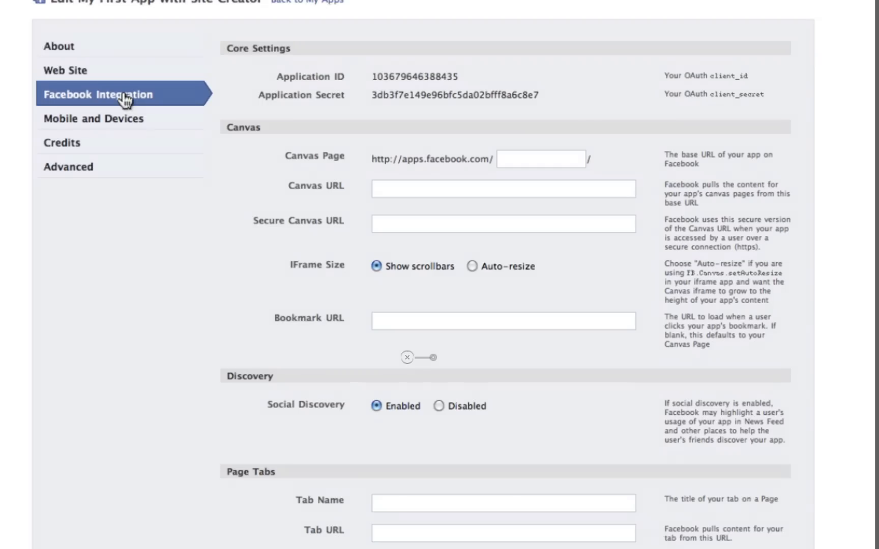
pyautogui.click(541, 158)
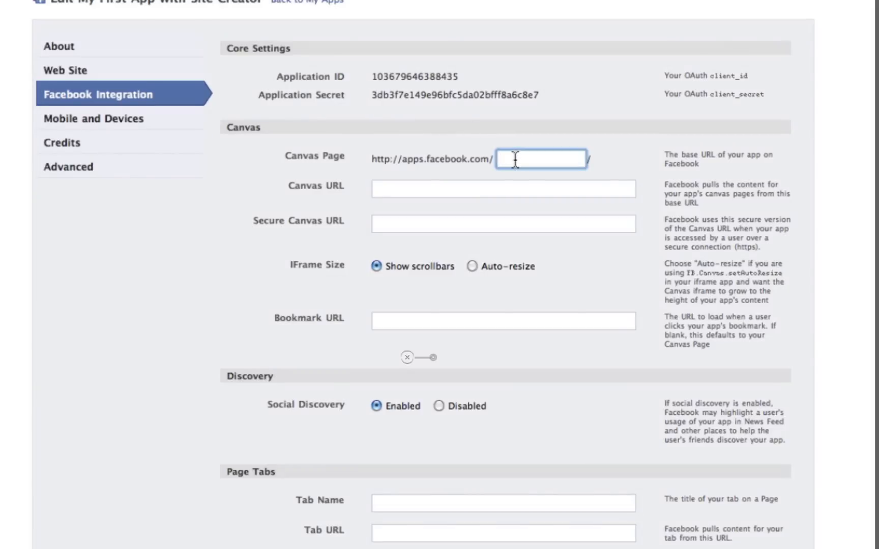
pyautogui.write('an')
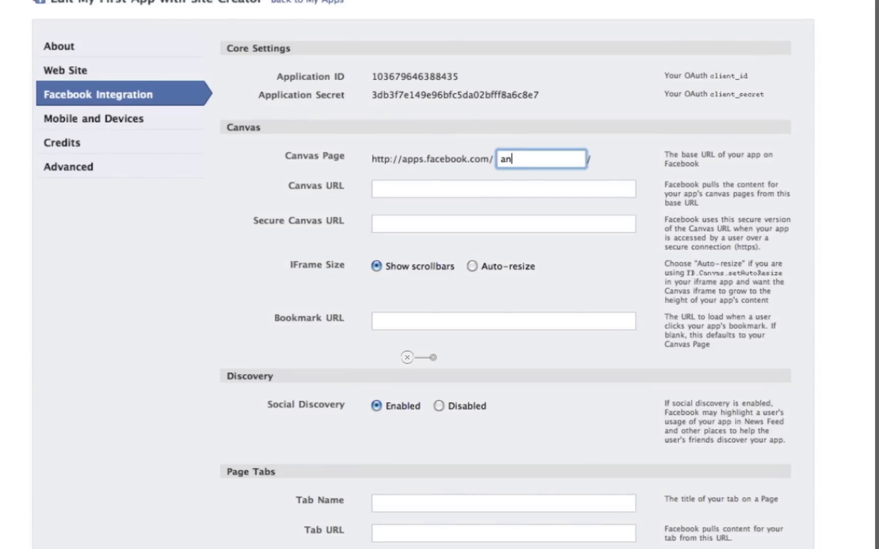
pyautogui.write('yname')
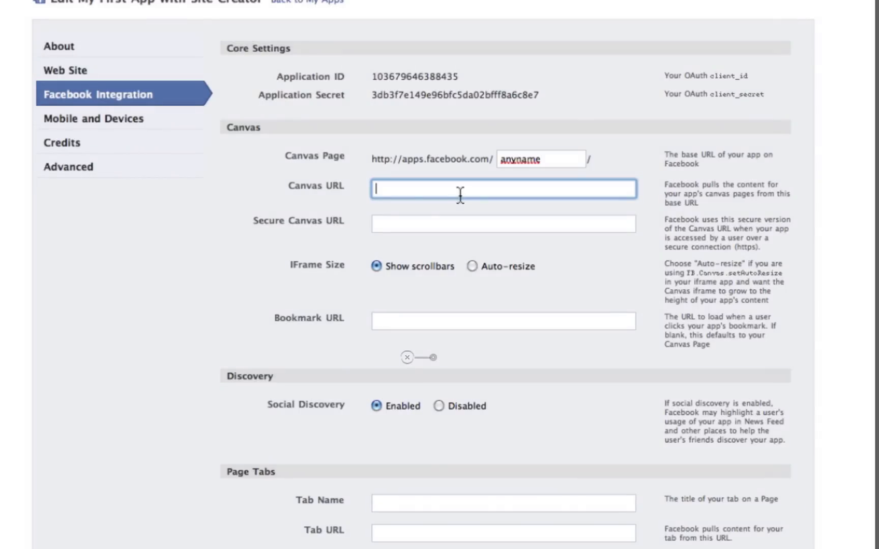
# Paste the site's iframe address as the Canvas URL and choose Auto-resize
pyautogui.write('TMwNTY2ODUzOQ==&a=clB0N0JEMTMwNTgyNjMzNg==')
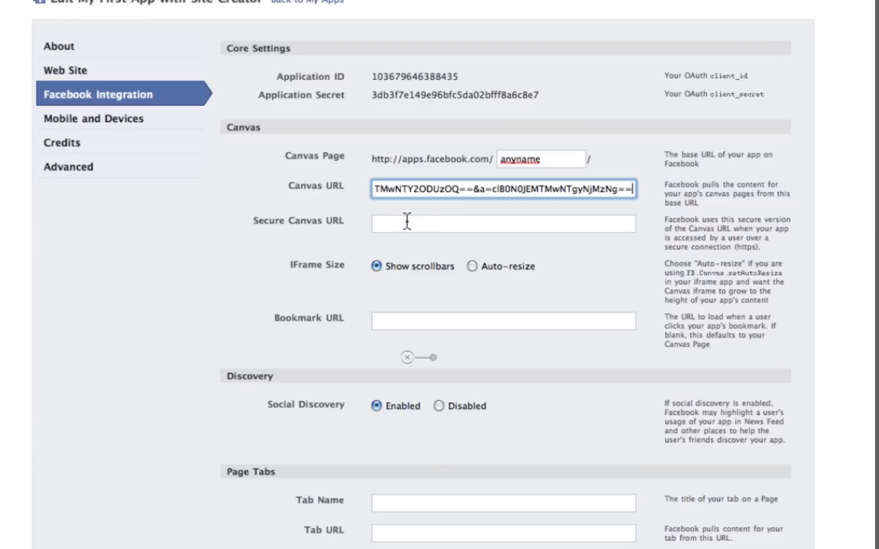
pyautogui.moveTo(475, 275)
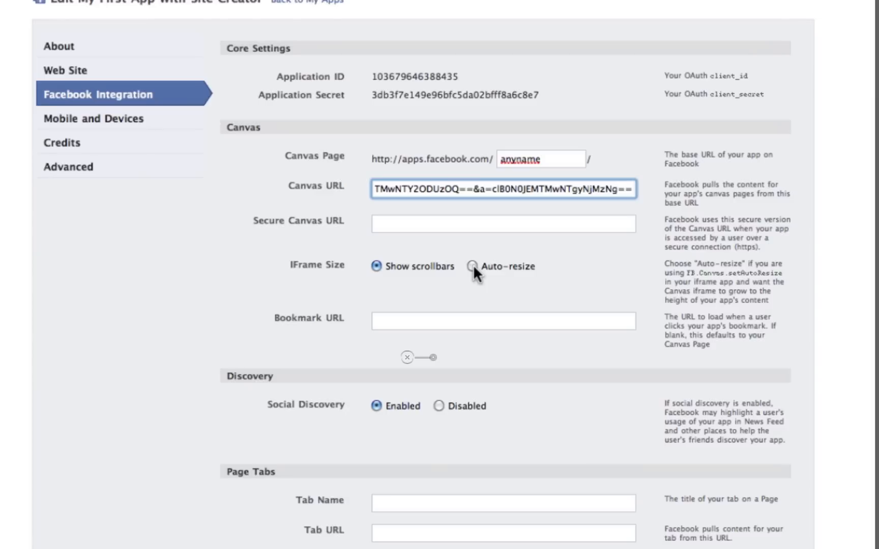
pyautogui.click(473, 266)
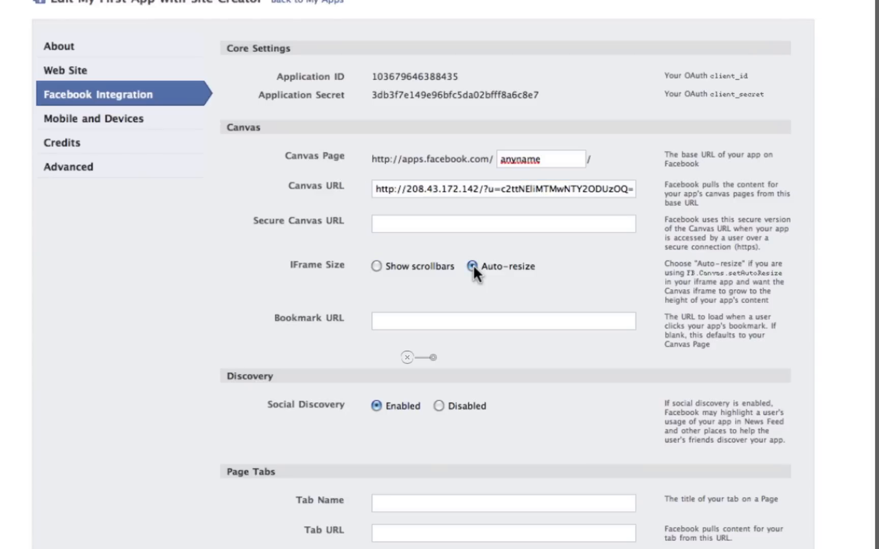
pyautogui.moveTo(464, 313)
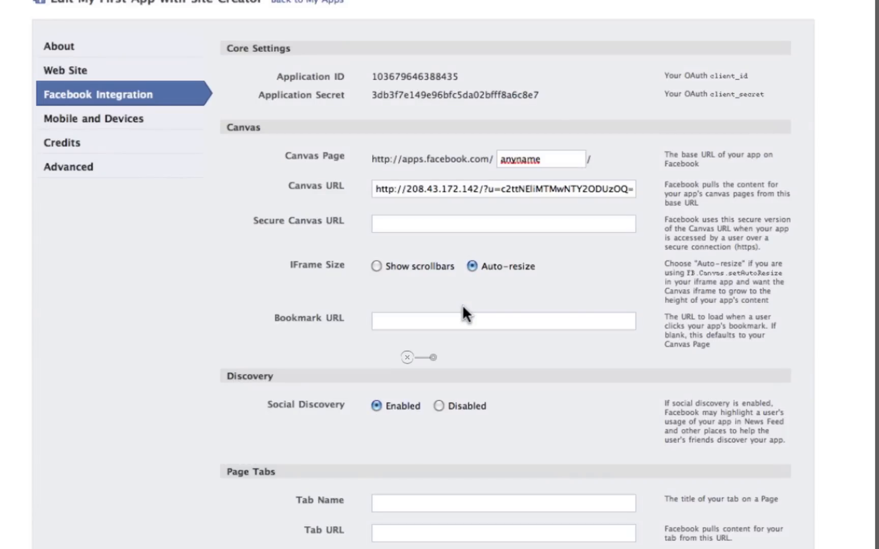
pyautogui.moveTo(457, 327)
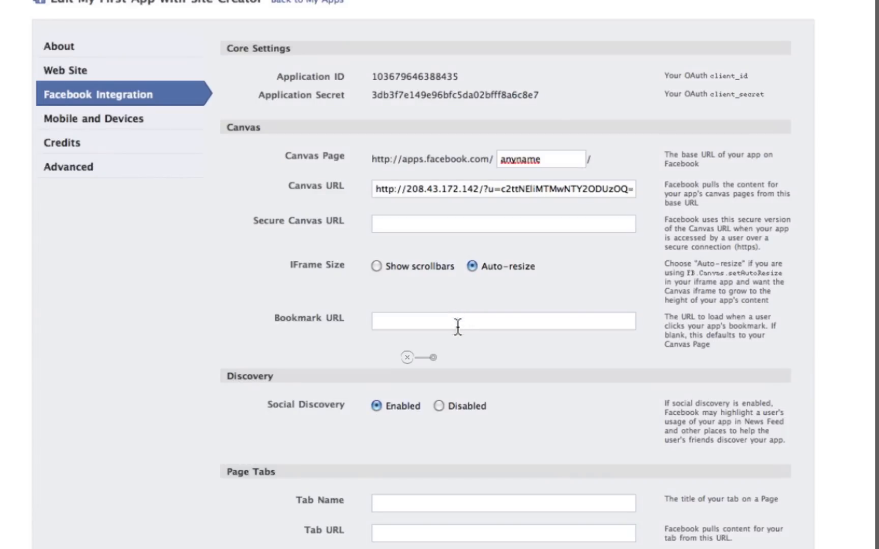
pyautogui.moveTo(456, 349)
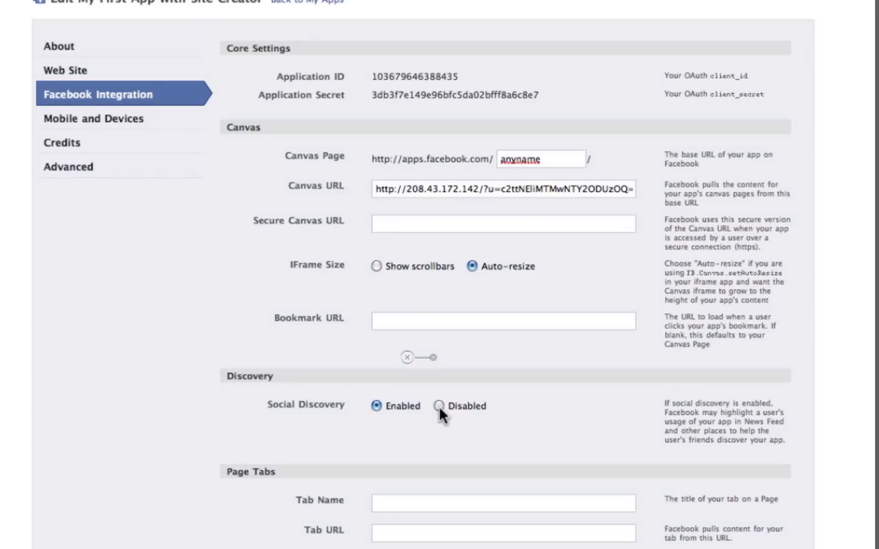
# Disable social discovery and name the tab 'Welcome'
pyautogui.click(438, 406)
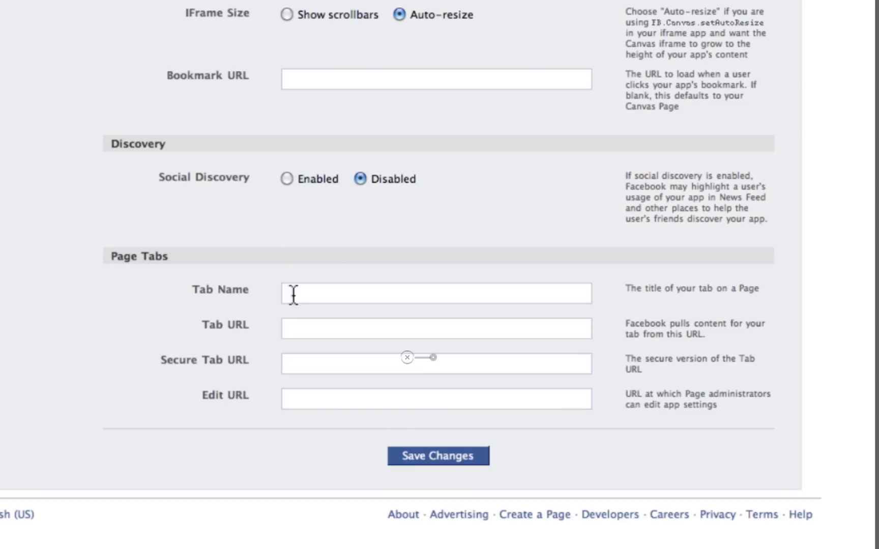
pyautogui.write('Welcome')
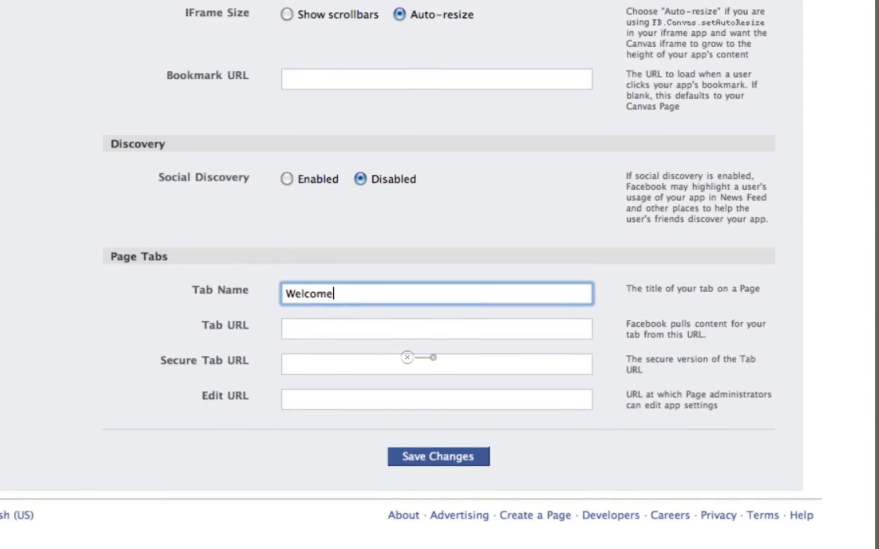
# Paste the Site Creator address as the Tab URL and save; 'anyname' is already taken
pyautogui.click(436, 328)
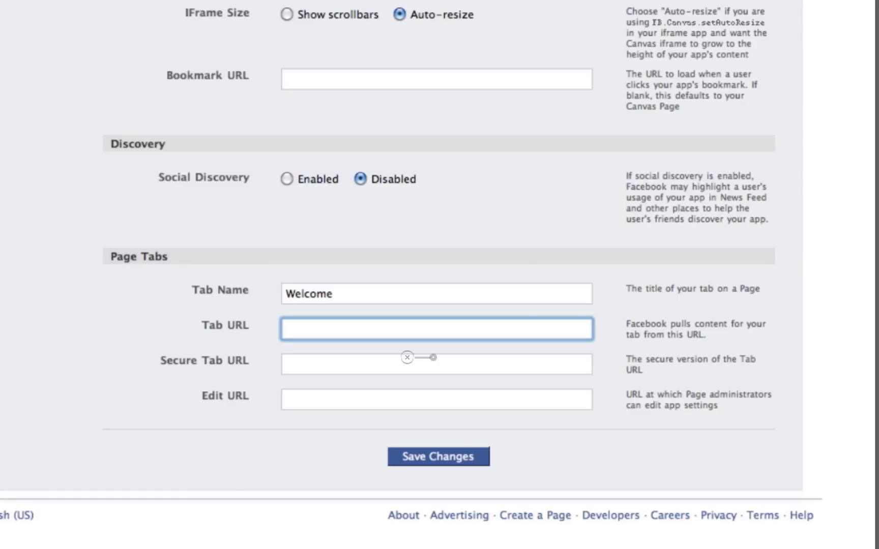
pyautogui.write('TMwNTY2ODUzOQ==&a=clB0N0JEMTMwNTgyNjMzNg==')
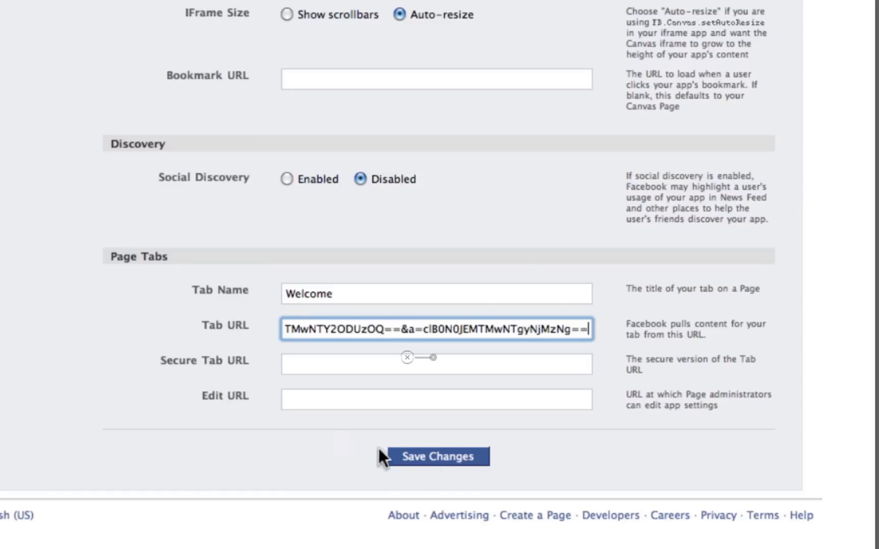
pyautogui.click(439, 457)
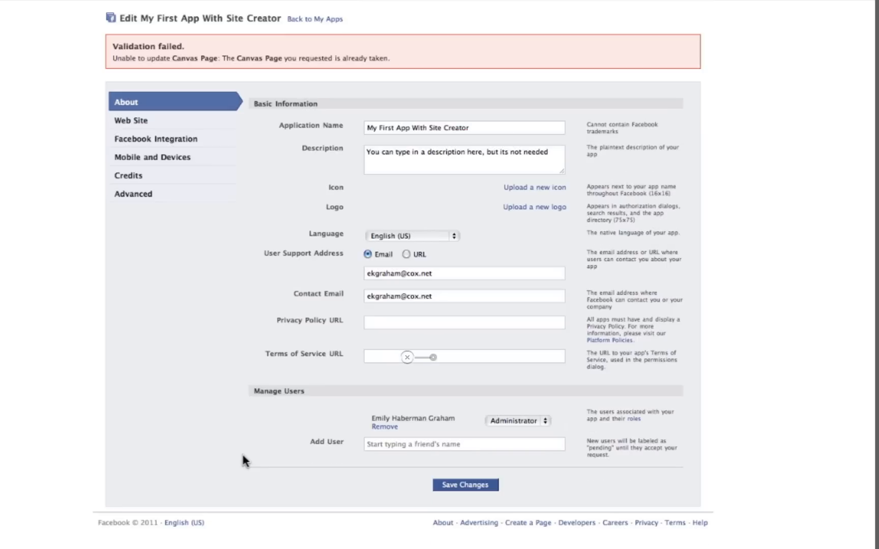
pyautogui.moveTo(236, 235)
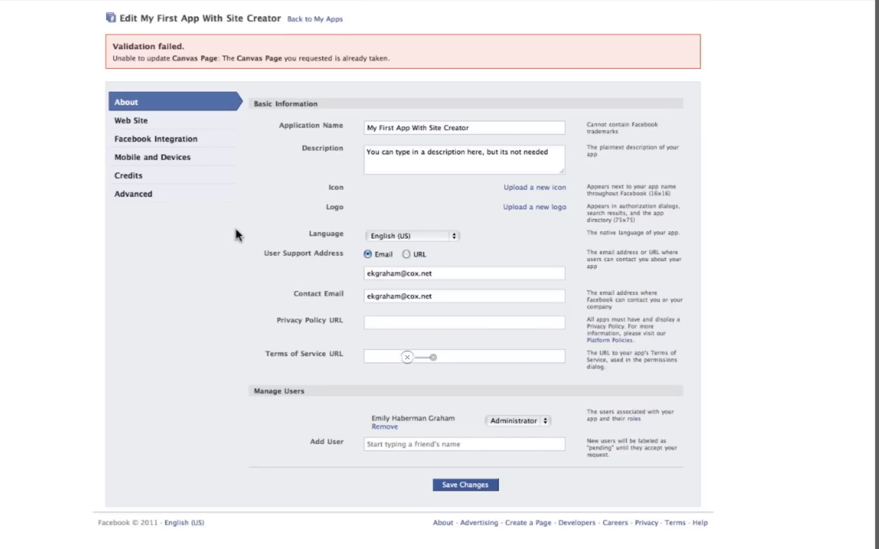
pyautogui.moveTo(257, 51)
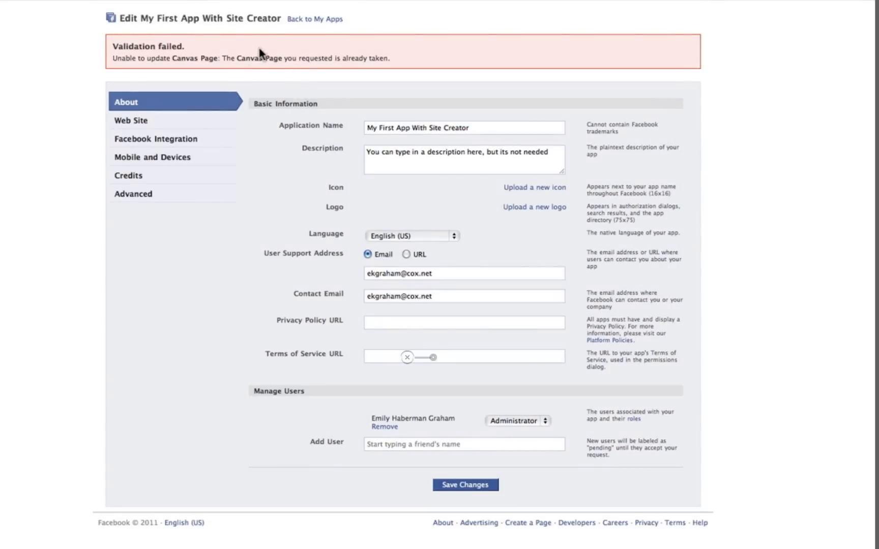
pyautogui.moveTo(253, 58)
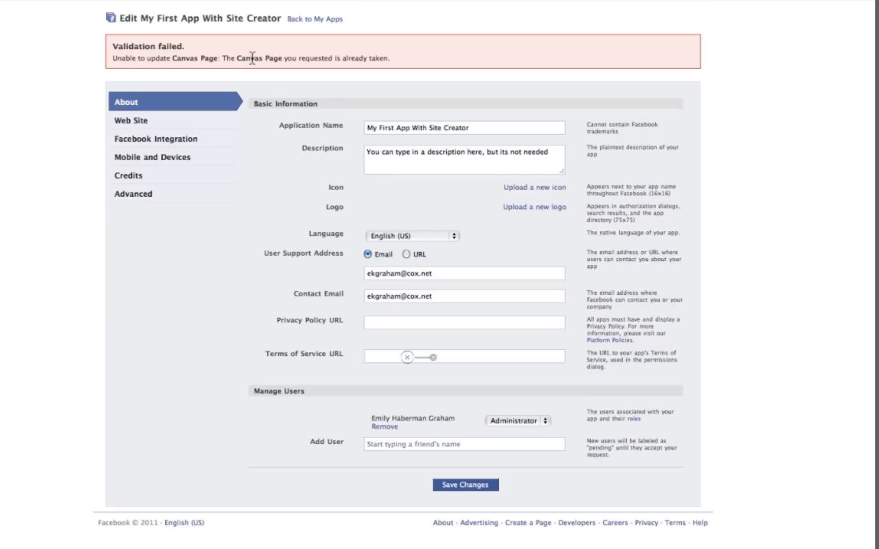
pyautogui.moveTo(165, 142)
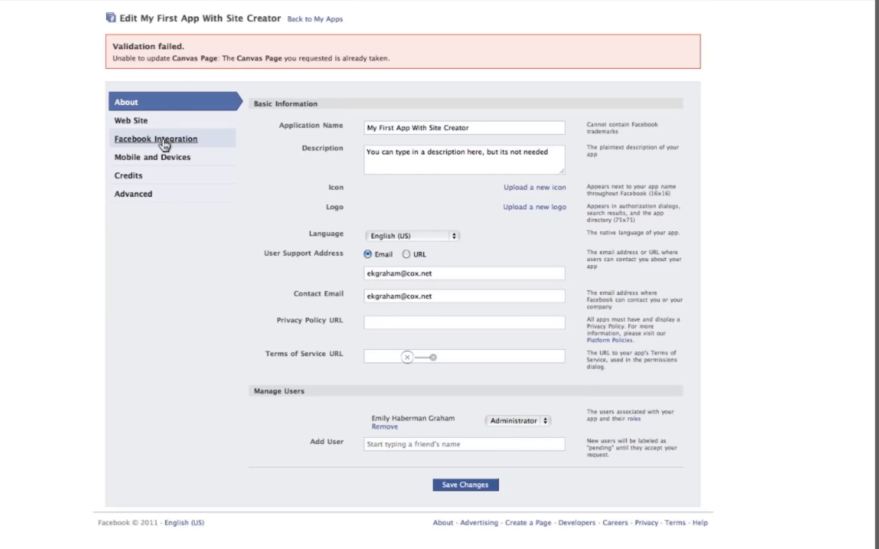
# Rename the Canvas Page to 'qwertyxx' and save the app settings successfully
pyautogui.click(156, 138)
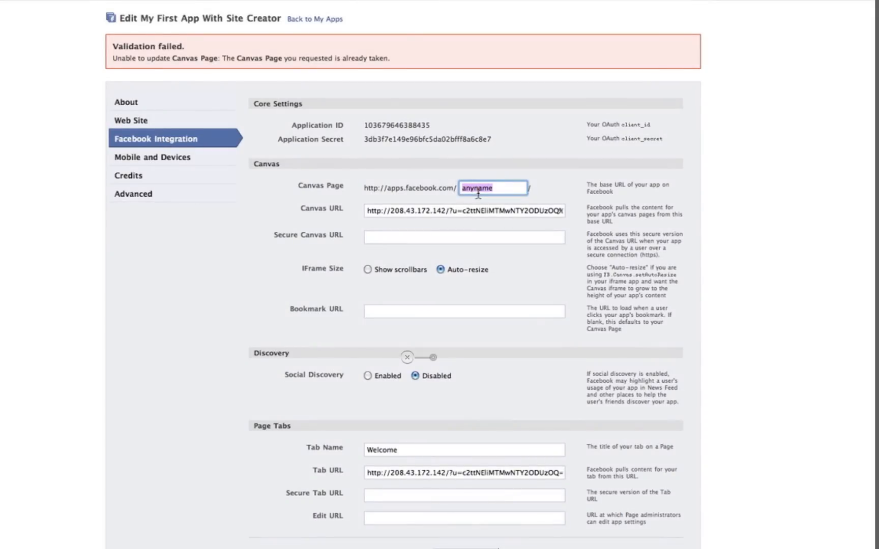
pyautogui.write('qwe')
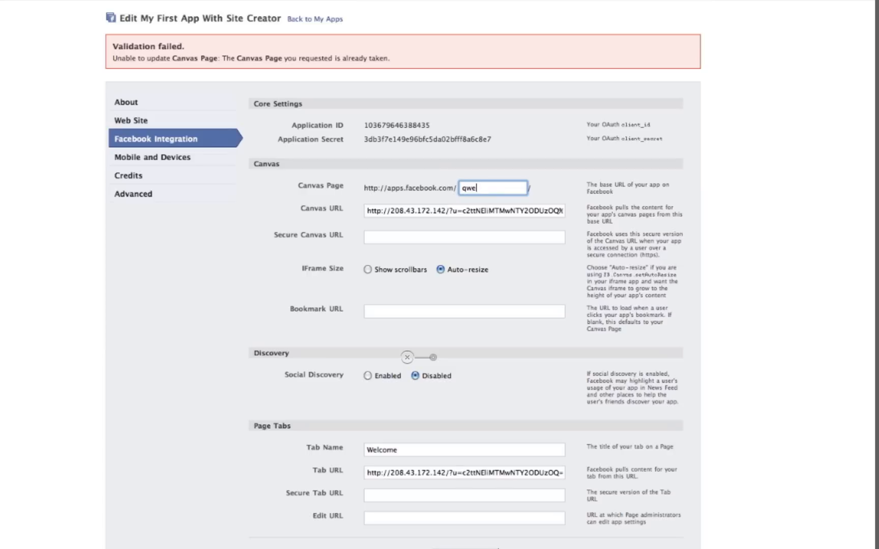
pyautogui.write('rtyxx')
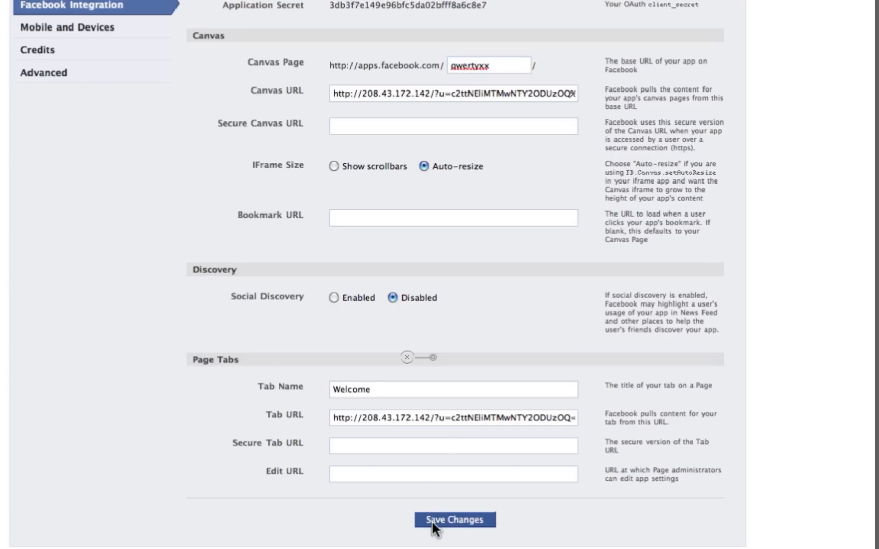
pyautogui.click(454, 520)
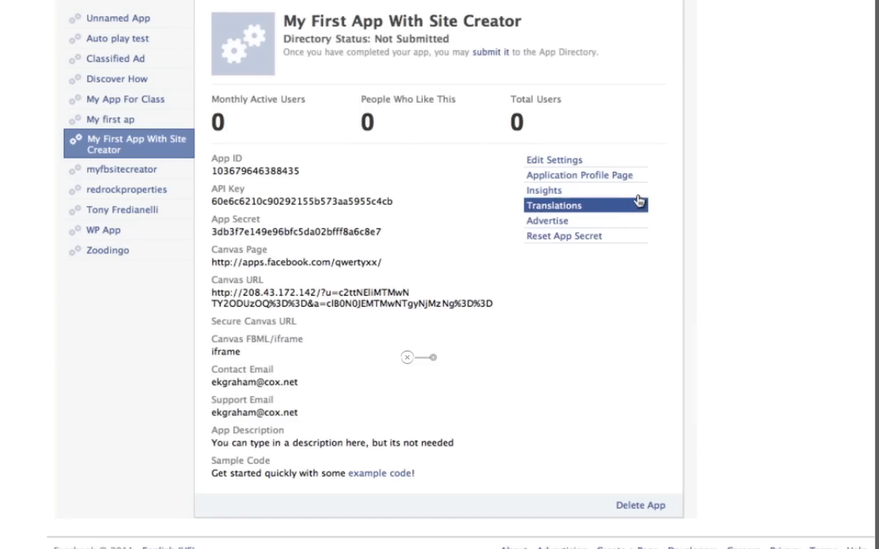
pyautogui.moveTo(614, 178)
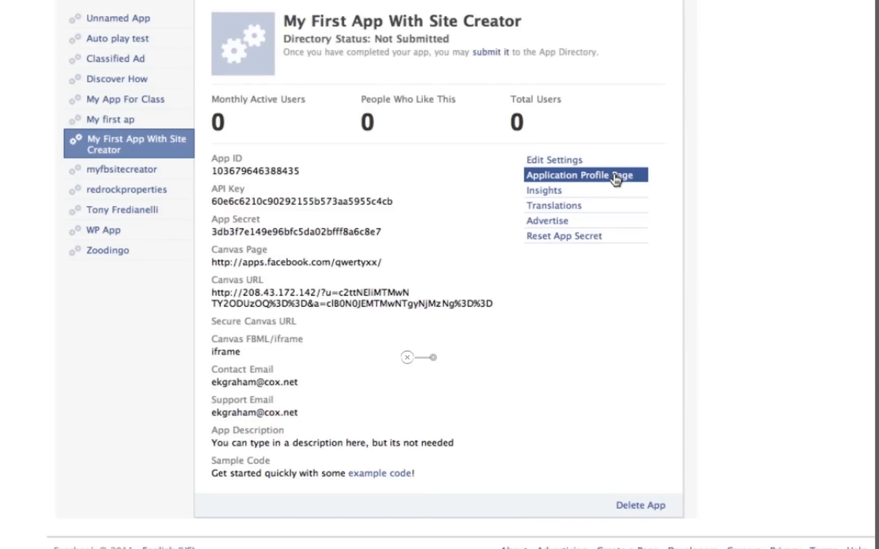
# Follow the Application Profile Page link to the app's public profile
pyautogui.click(580, 174)
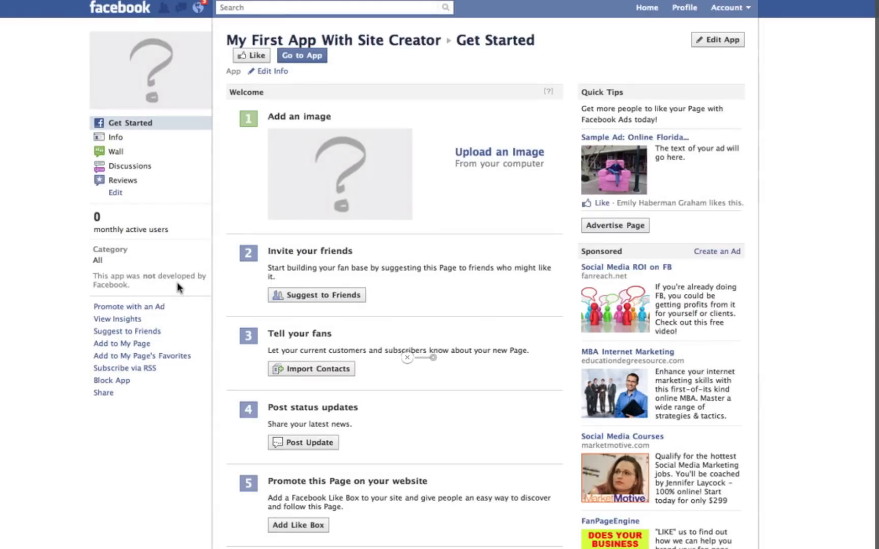
pyautogui.moveTo(166, 264)
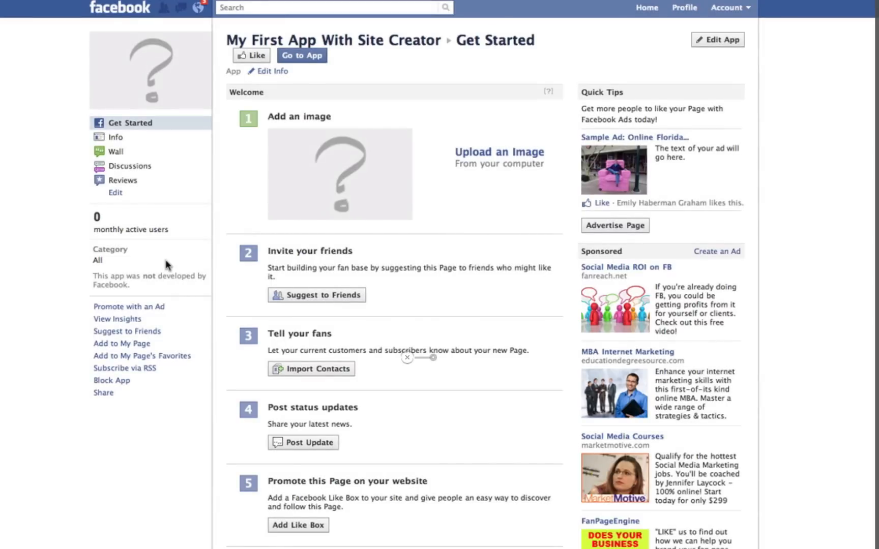
pyautogui.moveTo(127, 332)
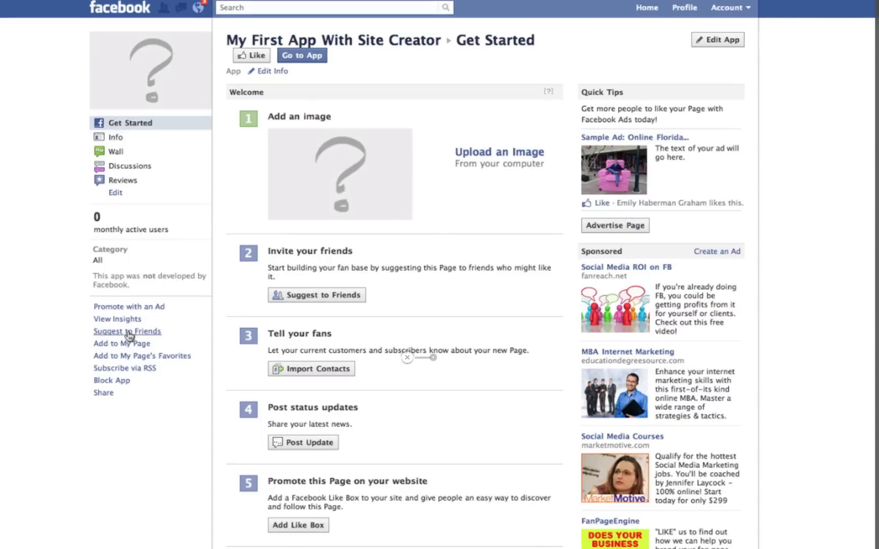
pyautogui.click(127, 330)
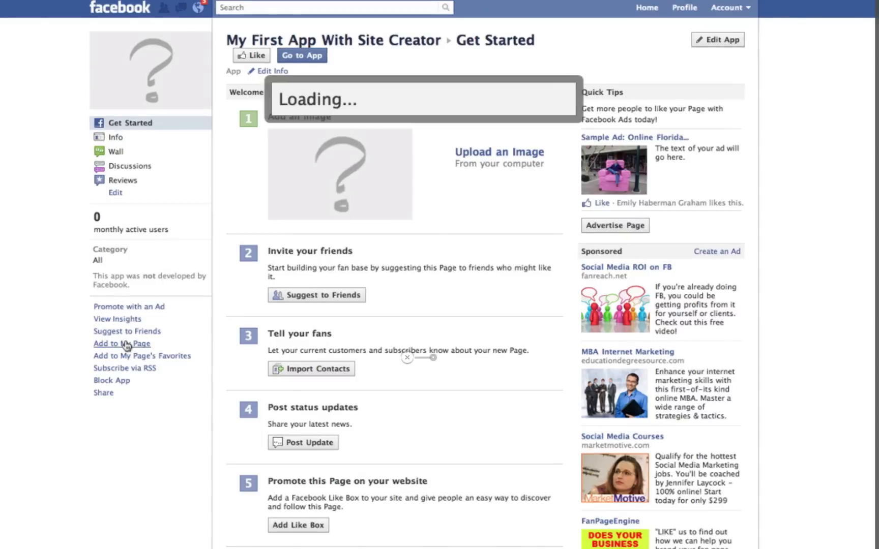
pyautogui.click(121, 343)
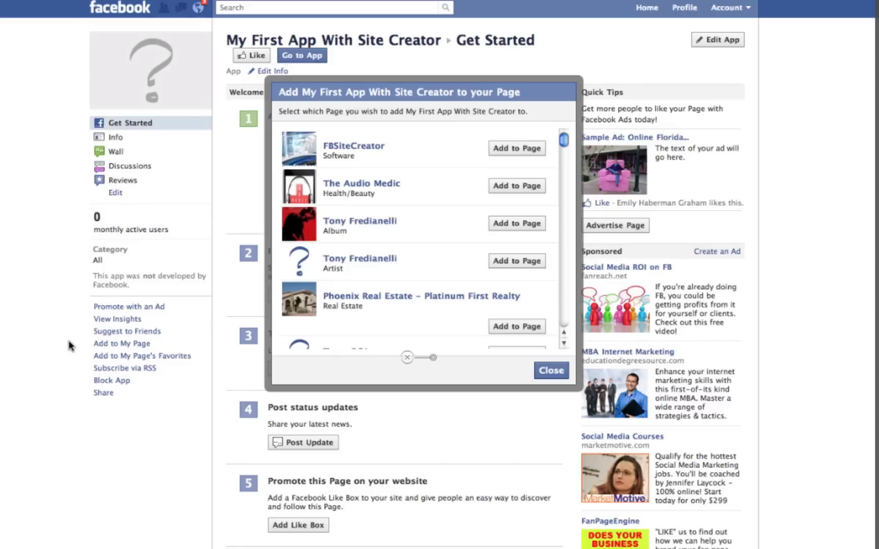
pyautogui.scroll(-3)
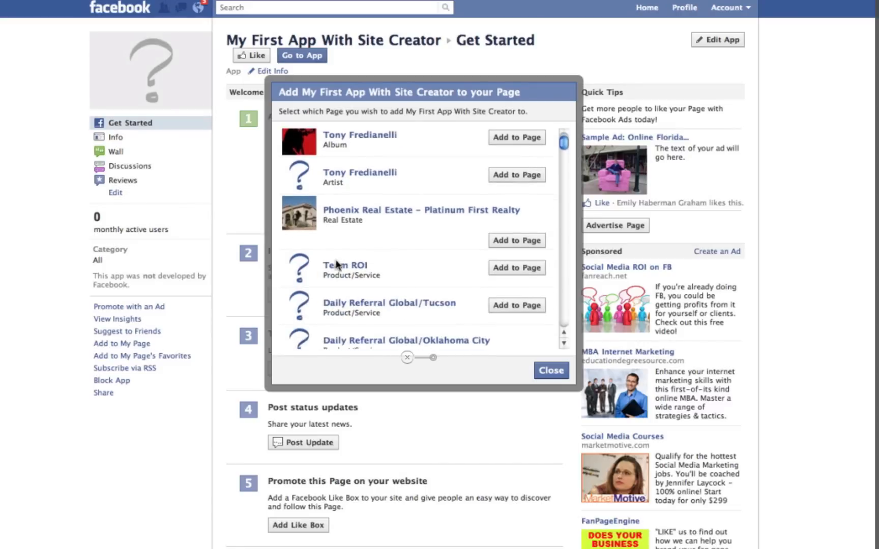
pyautogui.scroll(-3)
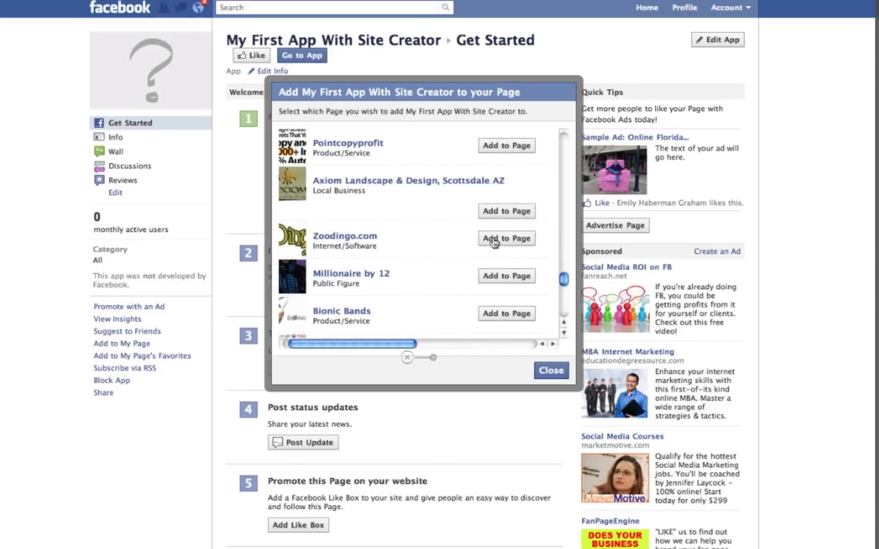
pyautogui.scroll(-3)
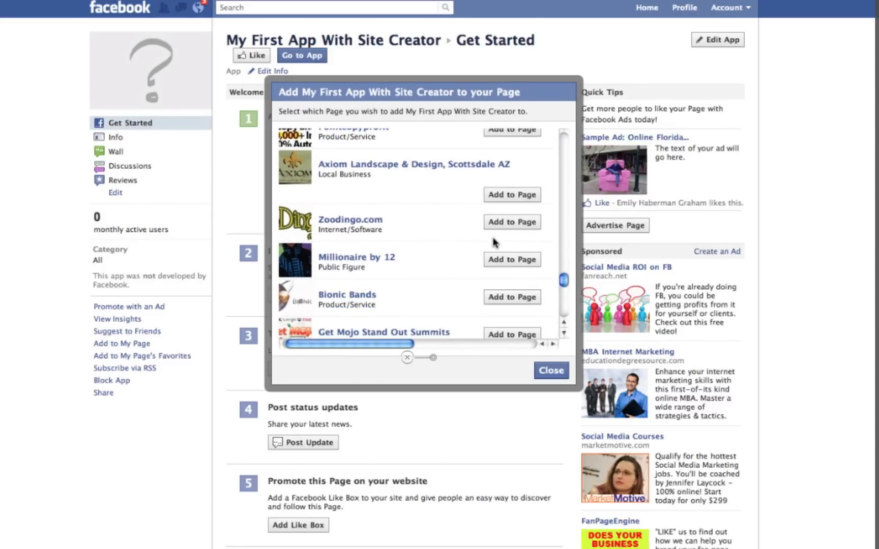
pyautogui.scroll(-3)
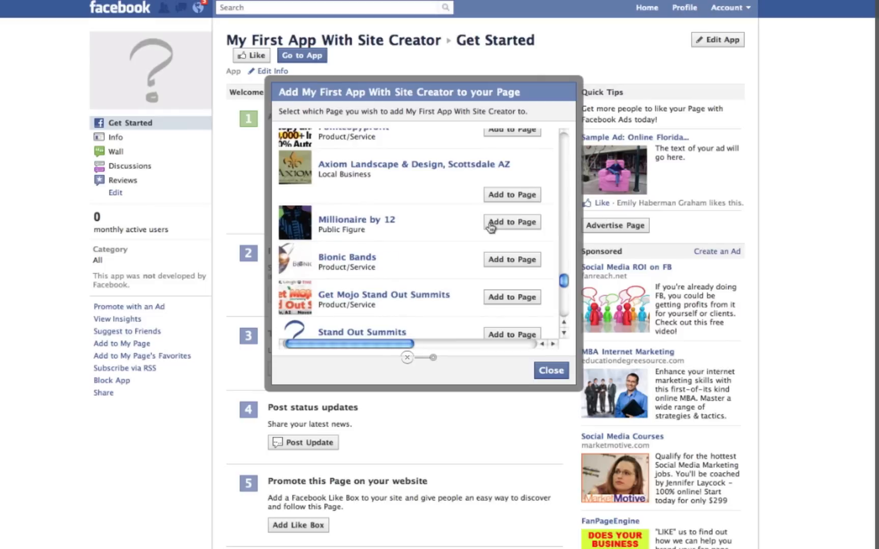
pyautogui.scroll(3)
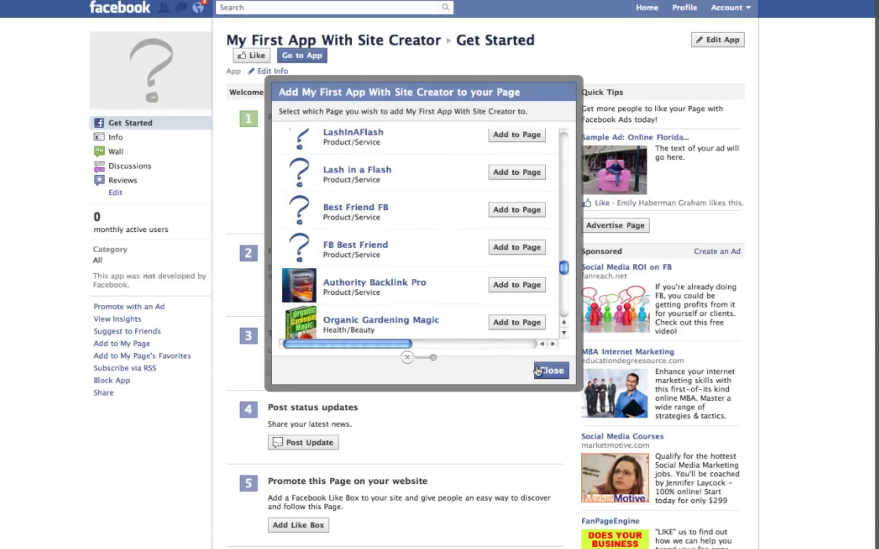
pyautogui.click(550, 371)
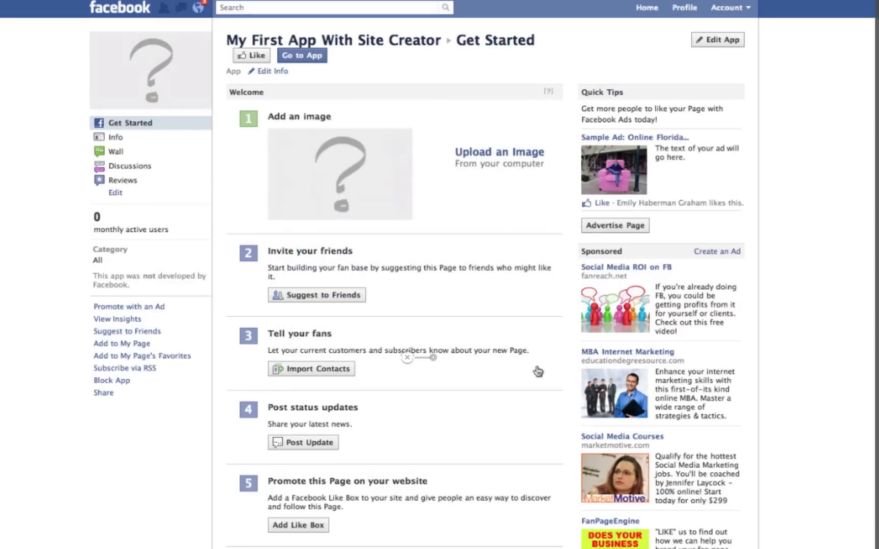
pyautogui.moveTo(64, 370)
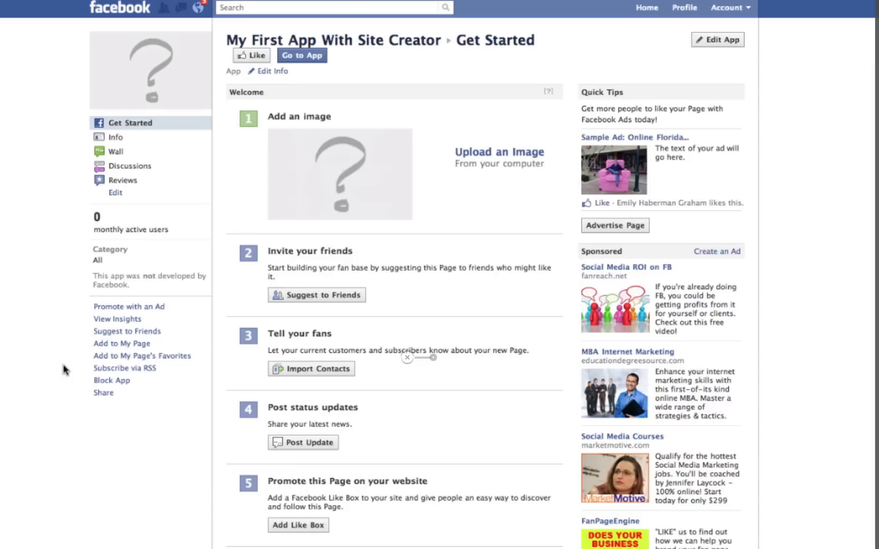